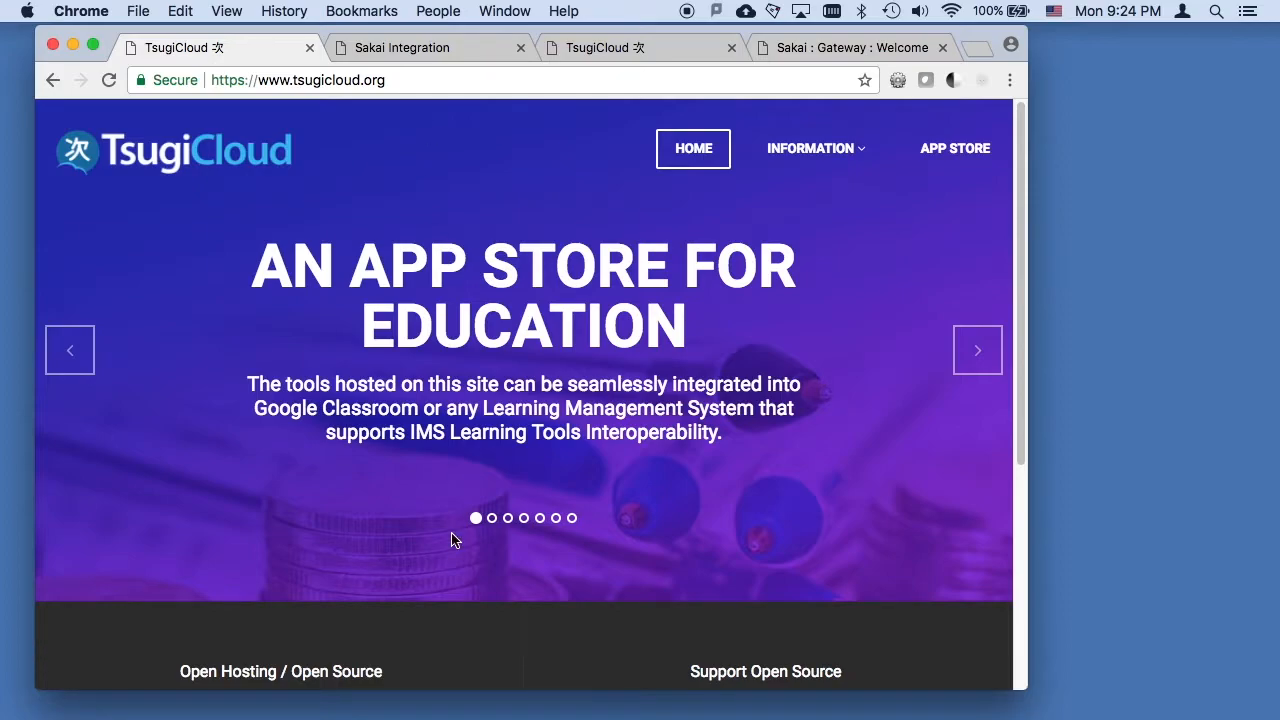
# Browse TsugiCloud's Sakai Integration documentation before opening the app store.
pyautogui.click(430, 47)
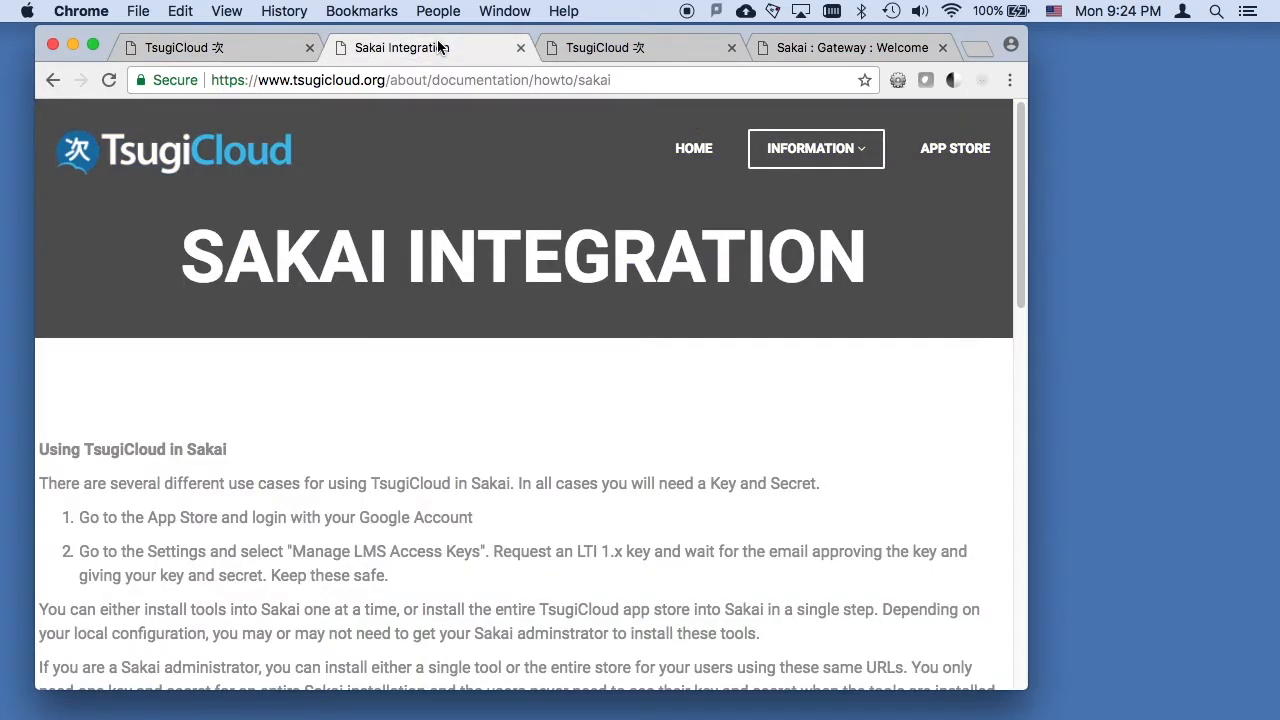
pyautogui.moveTo(640, 216)
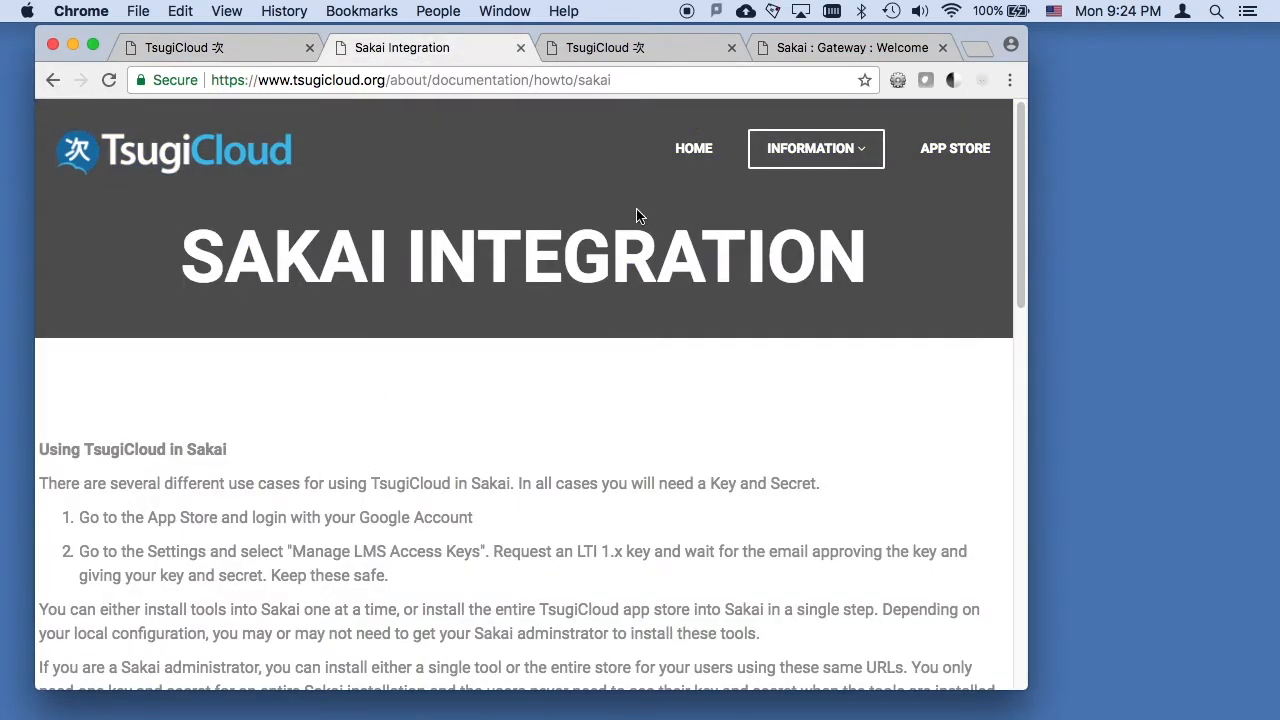
pyautogui.moveTo(515, 223)
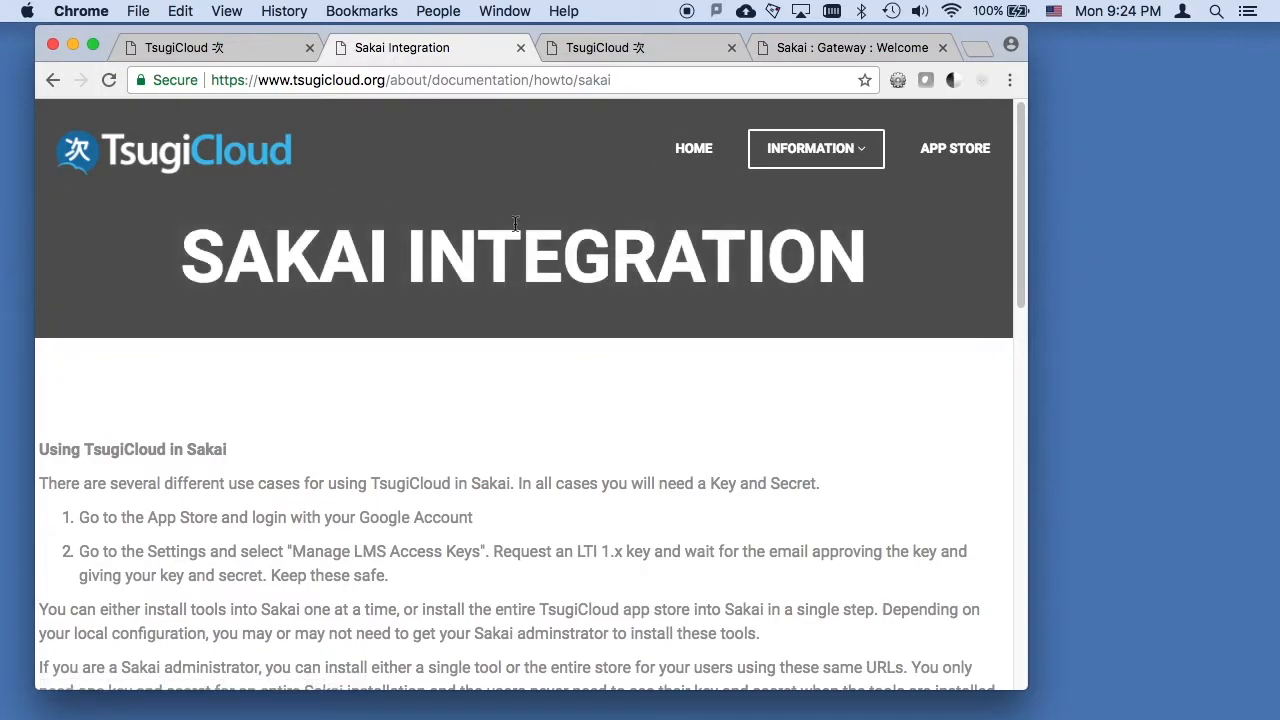
pyautogui.scroll(-3)
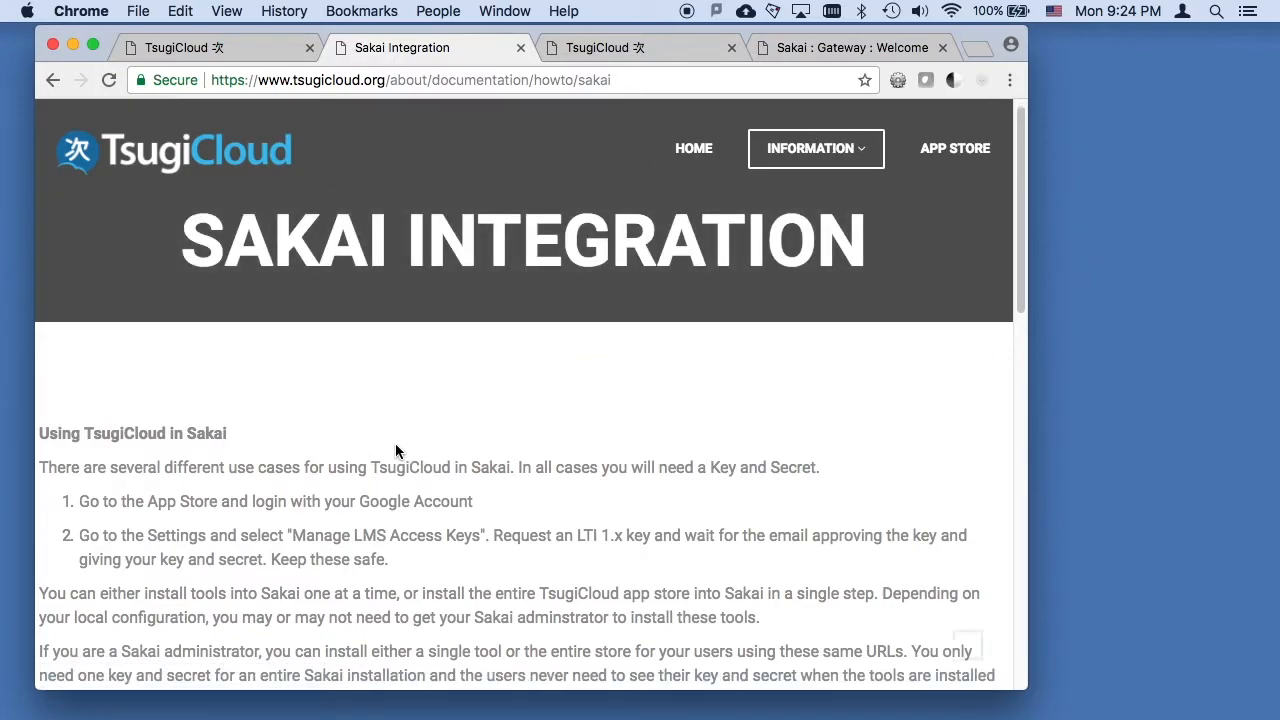
pyautogui.scroll(-3)
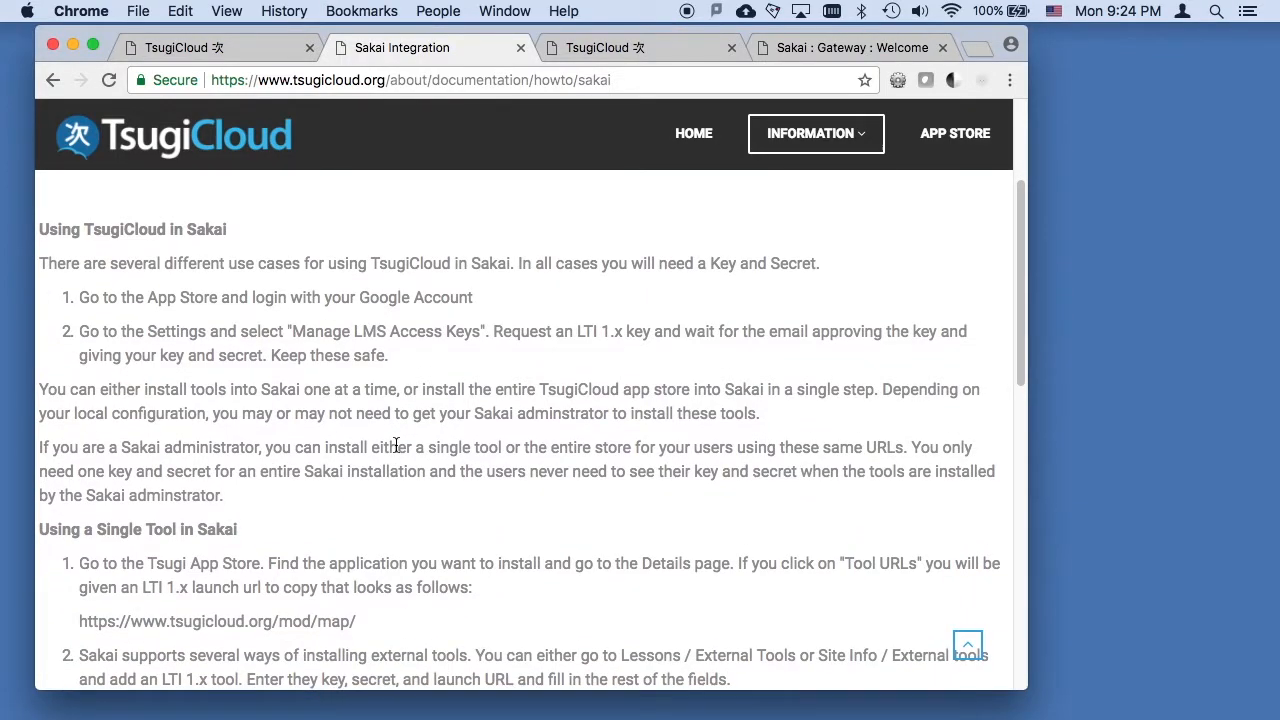
pyautogui.scroll(-3)
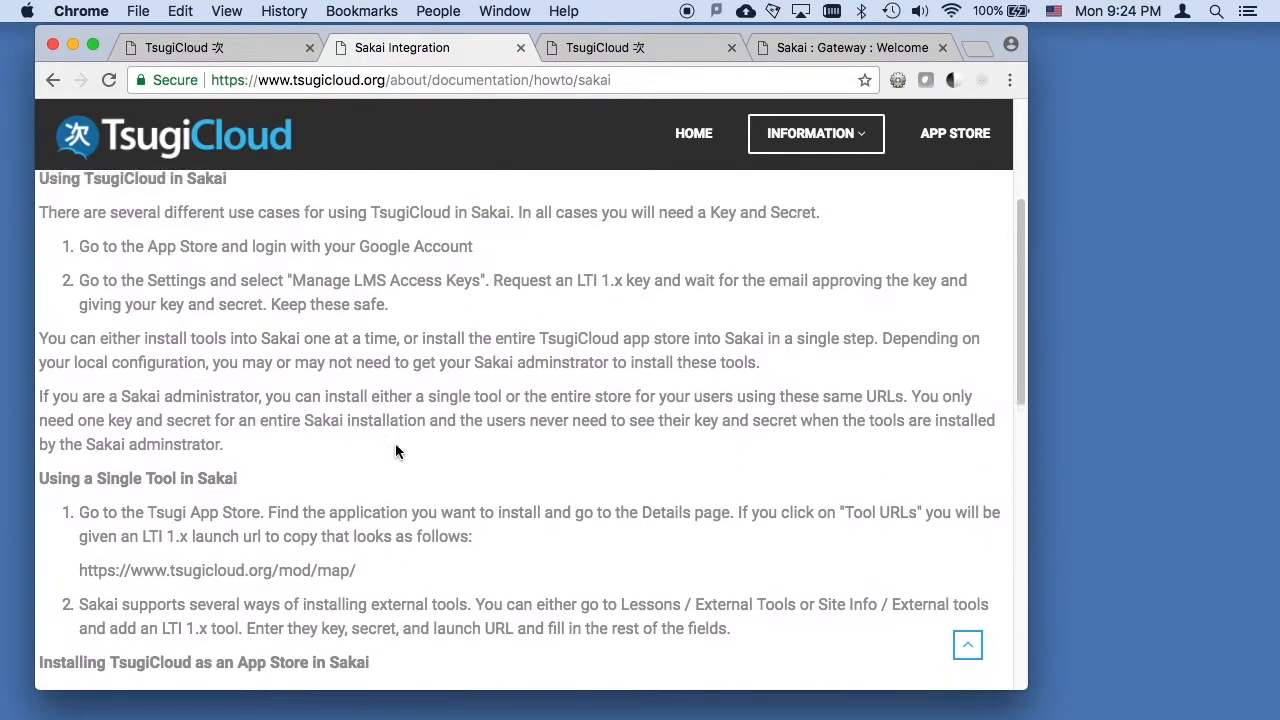
pyautogui.scroll(3)
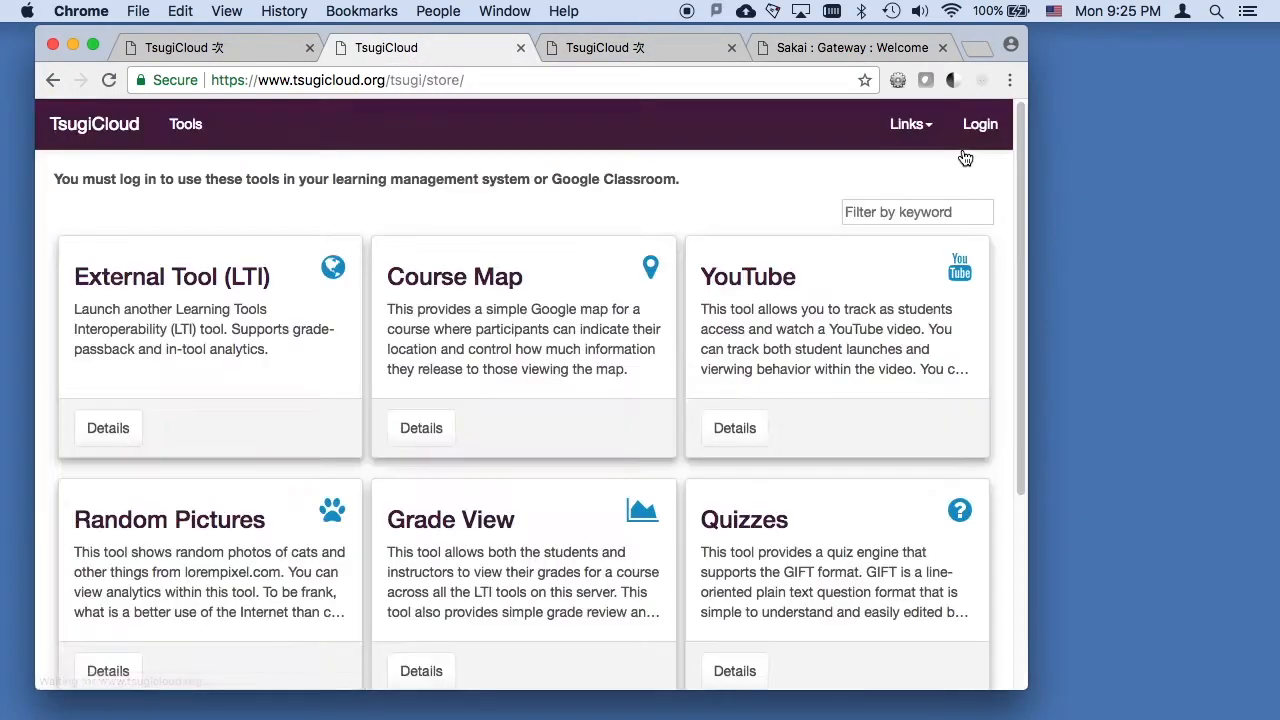
# Log in to the TsugiCloud app store using a Google account.
pyautogui.click(980, 123)
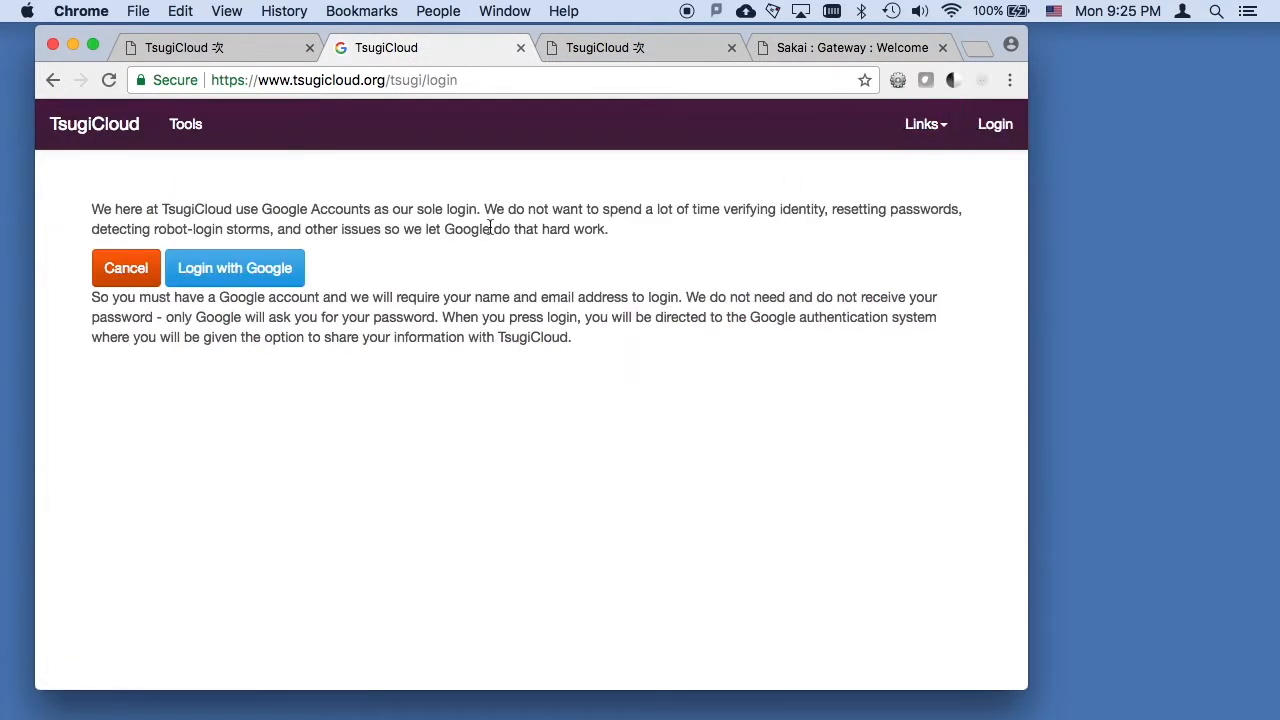
pyautogui.click(234, 268)
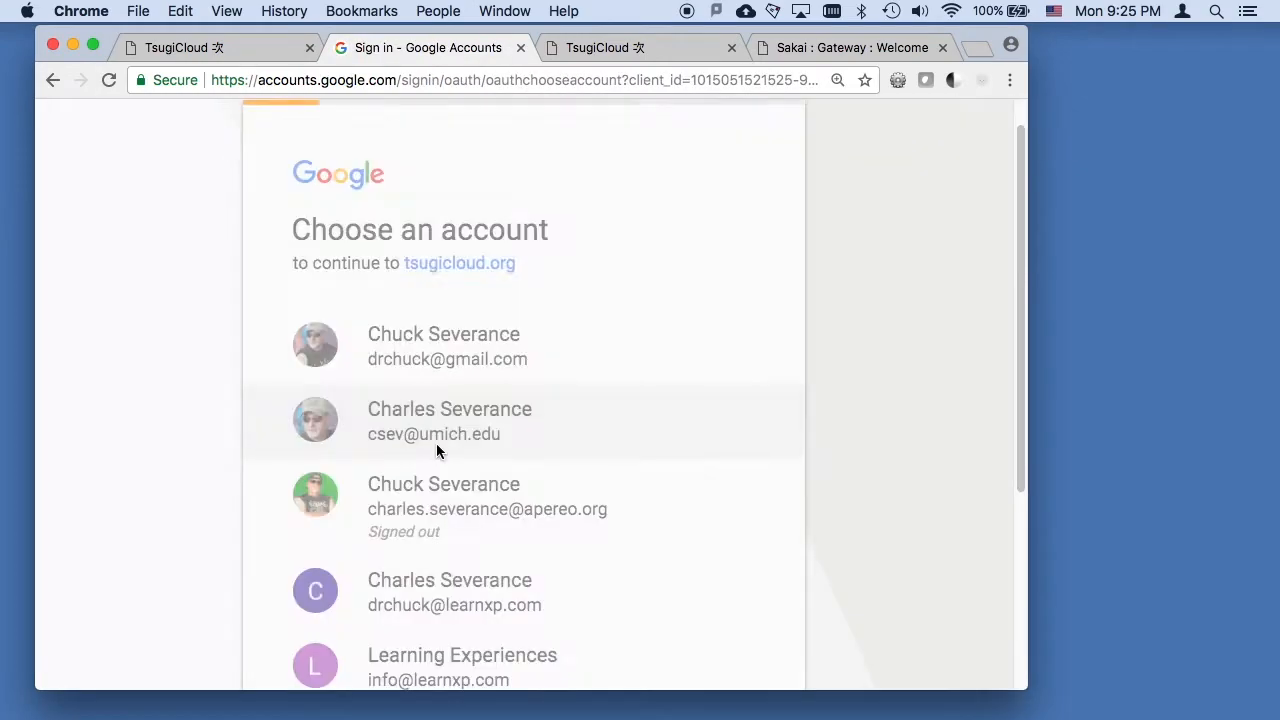
pyautogui.click(449, 420)
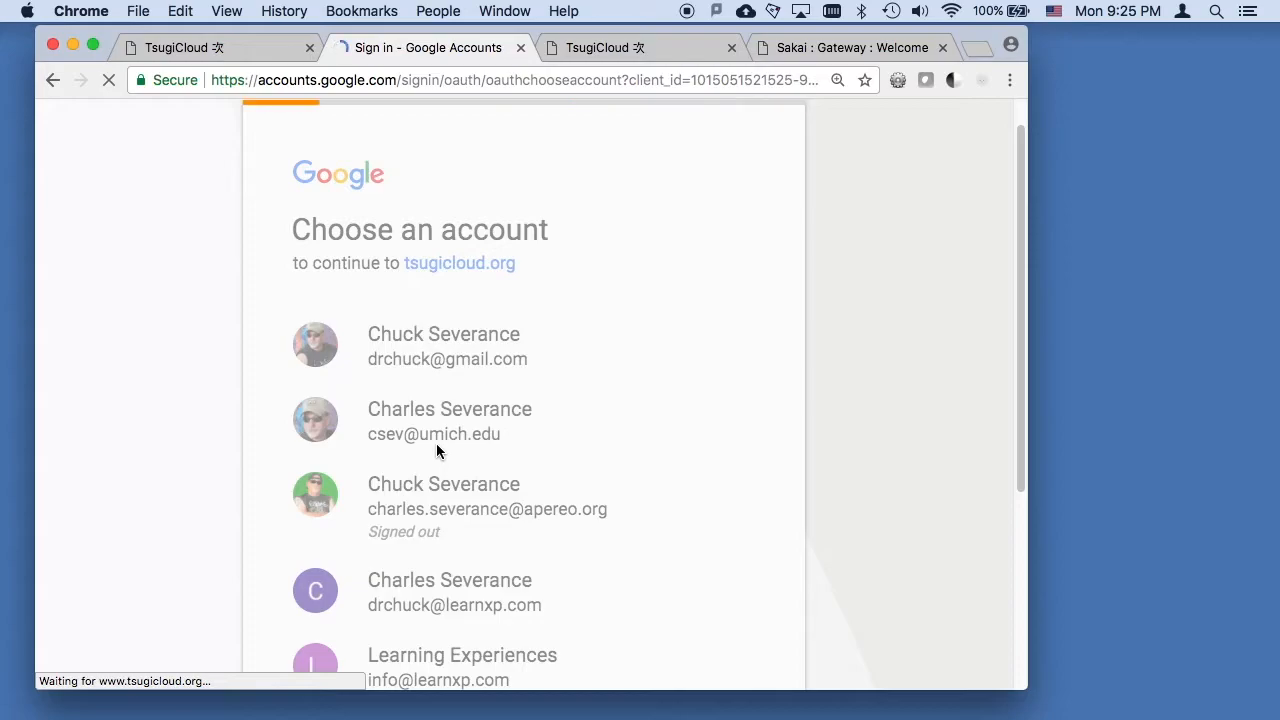
pyautogui.click(449, 420)
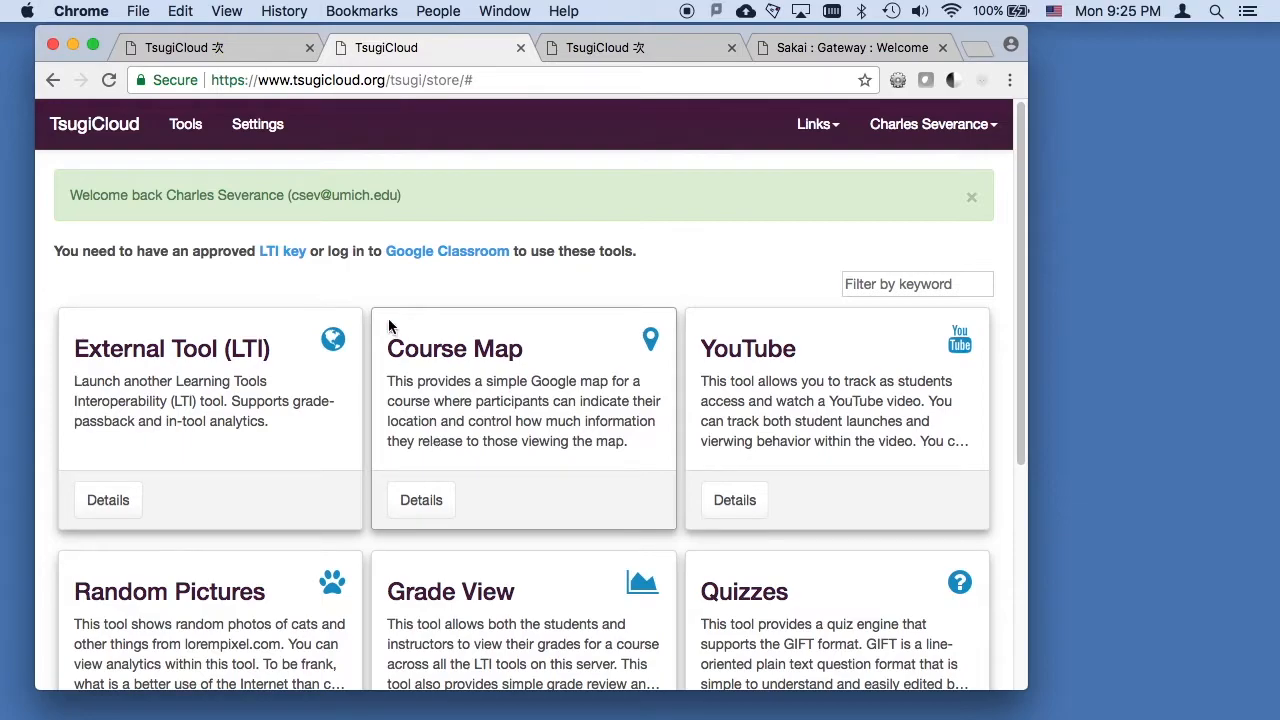
pyautogui.moveTo(283, 251)
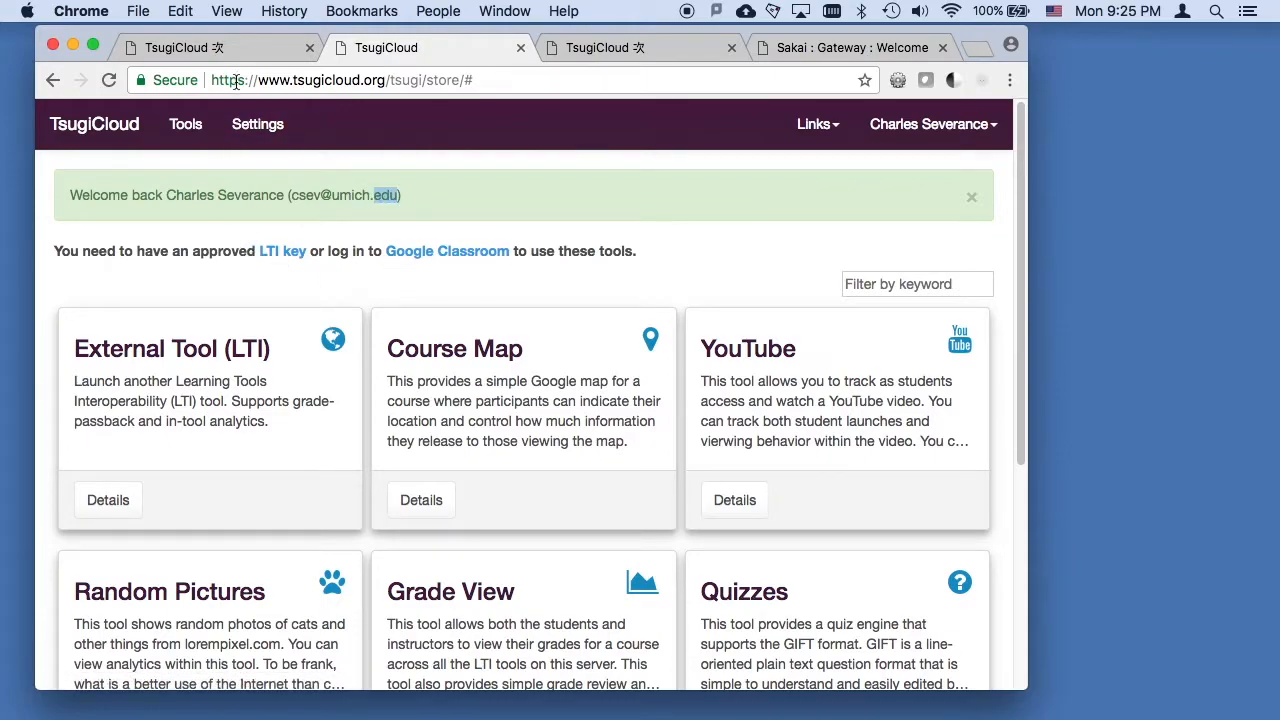
pyautogui.moveTo(632, 450)
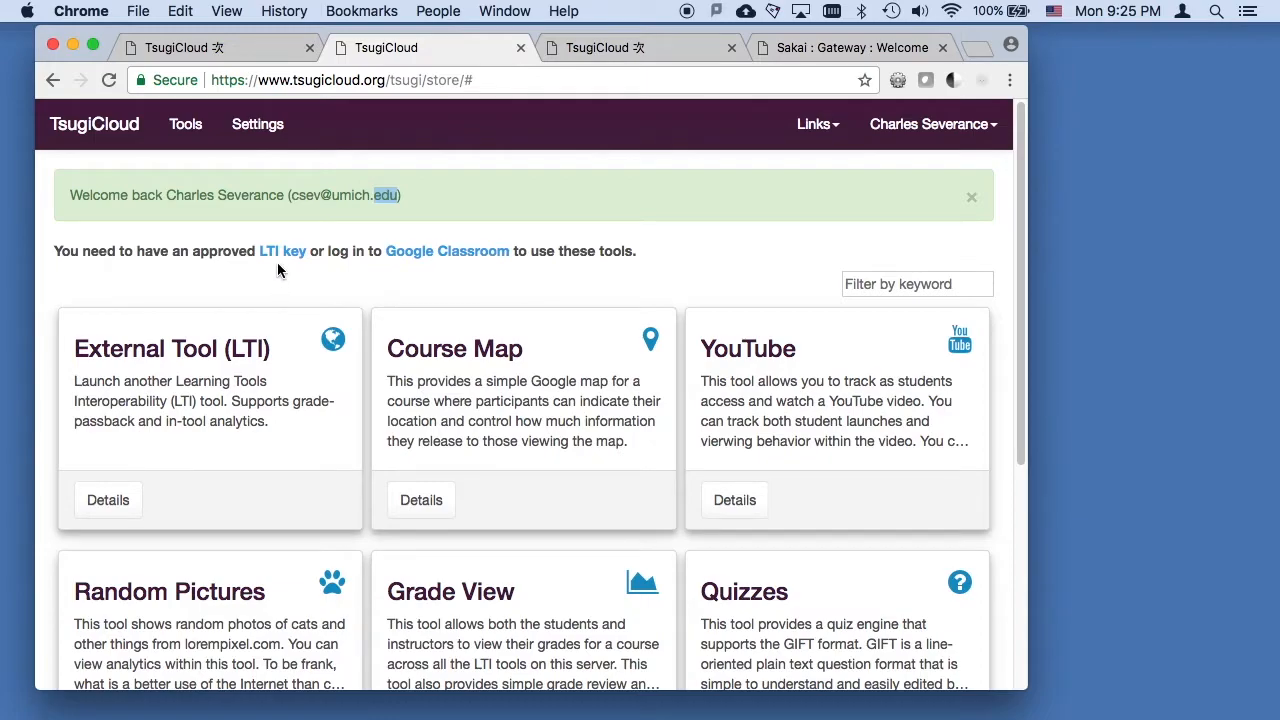
pyautogui.moveTo(282, 251)
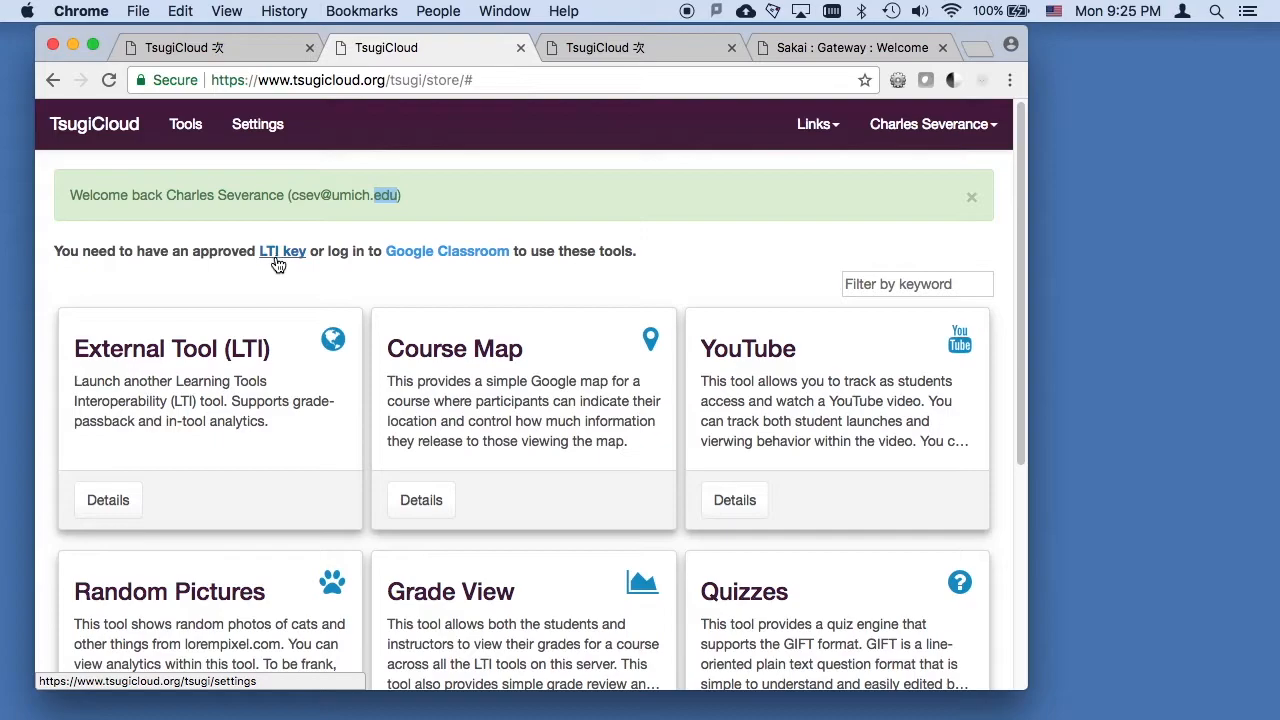
# Open Manage LMS Access Keys and view the Key Requests list showing Test 2.
pyautogui.click(257, 124)
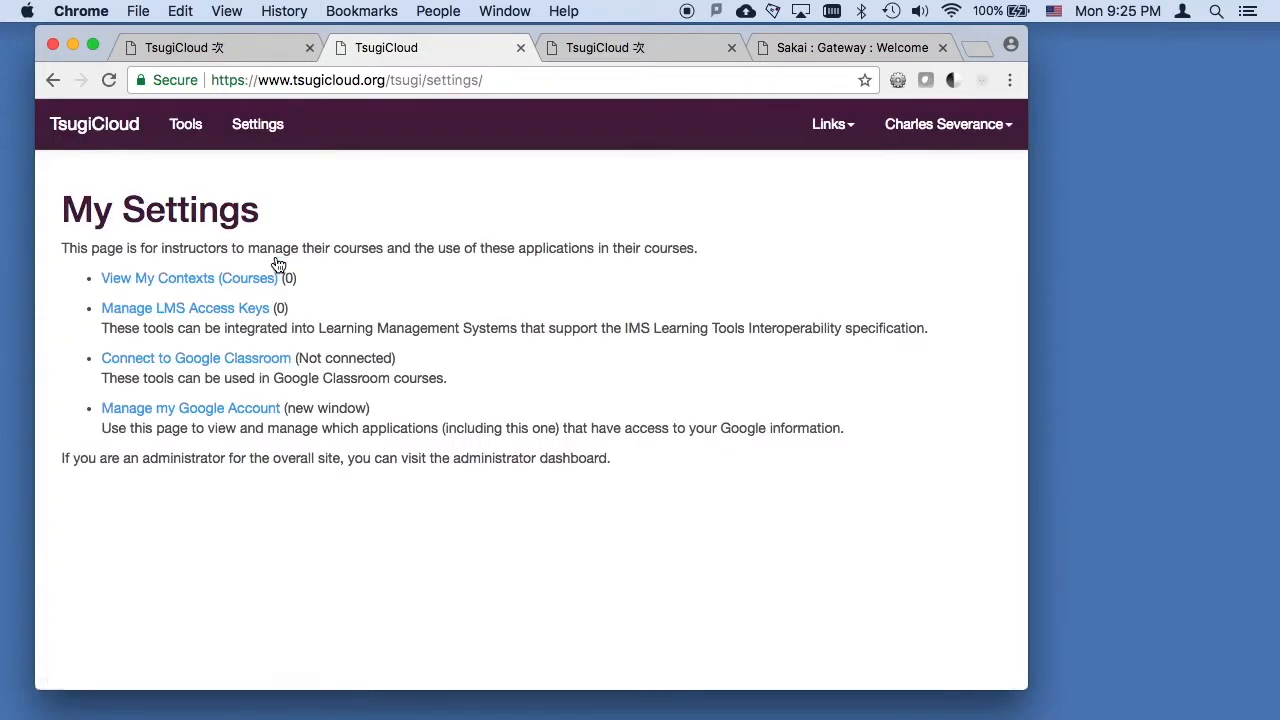
pyautogui.moveTo(185, 307)
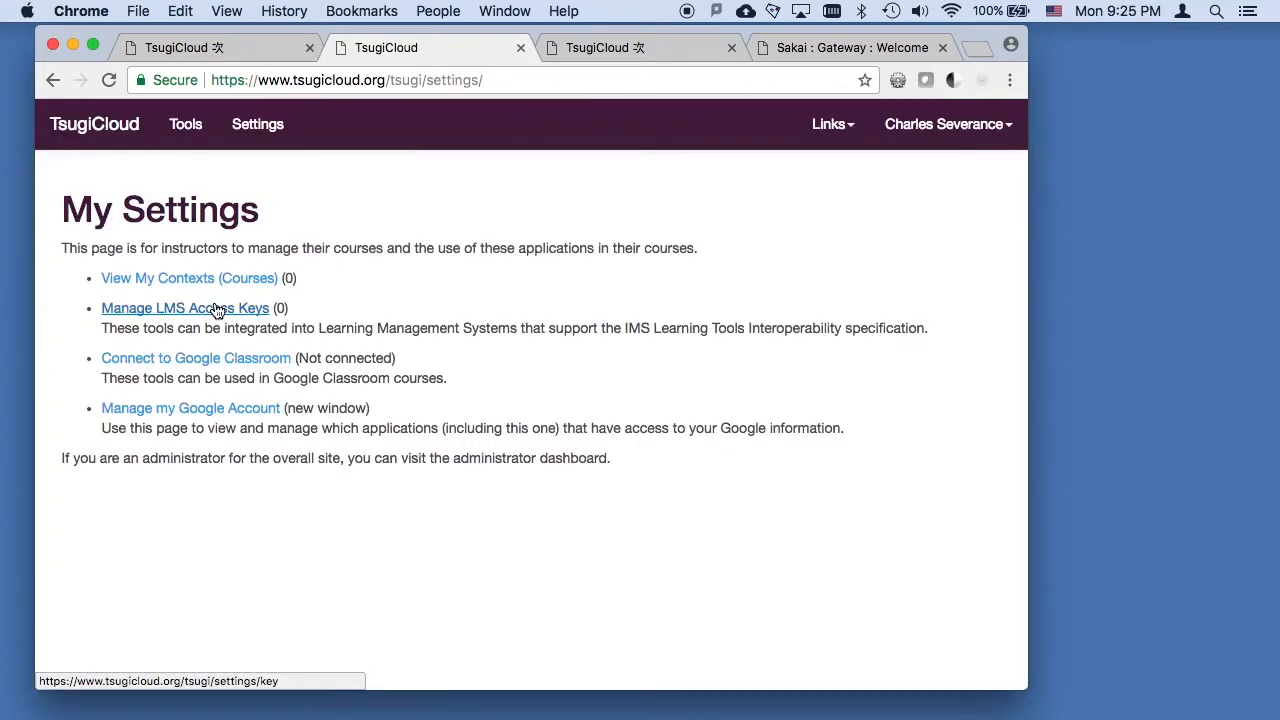
pyautogui.click(185, 308)
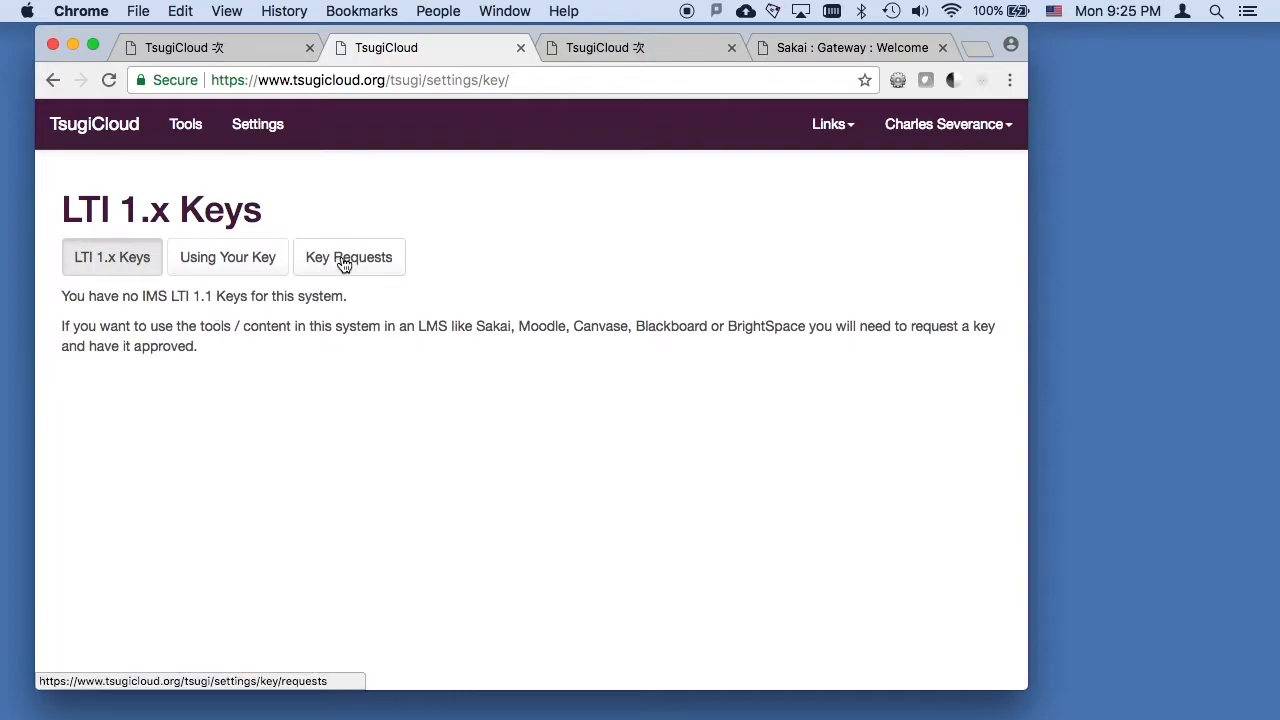
pyautogui.click(348, 257)
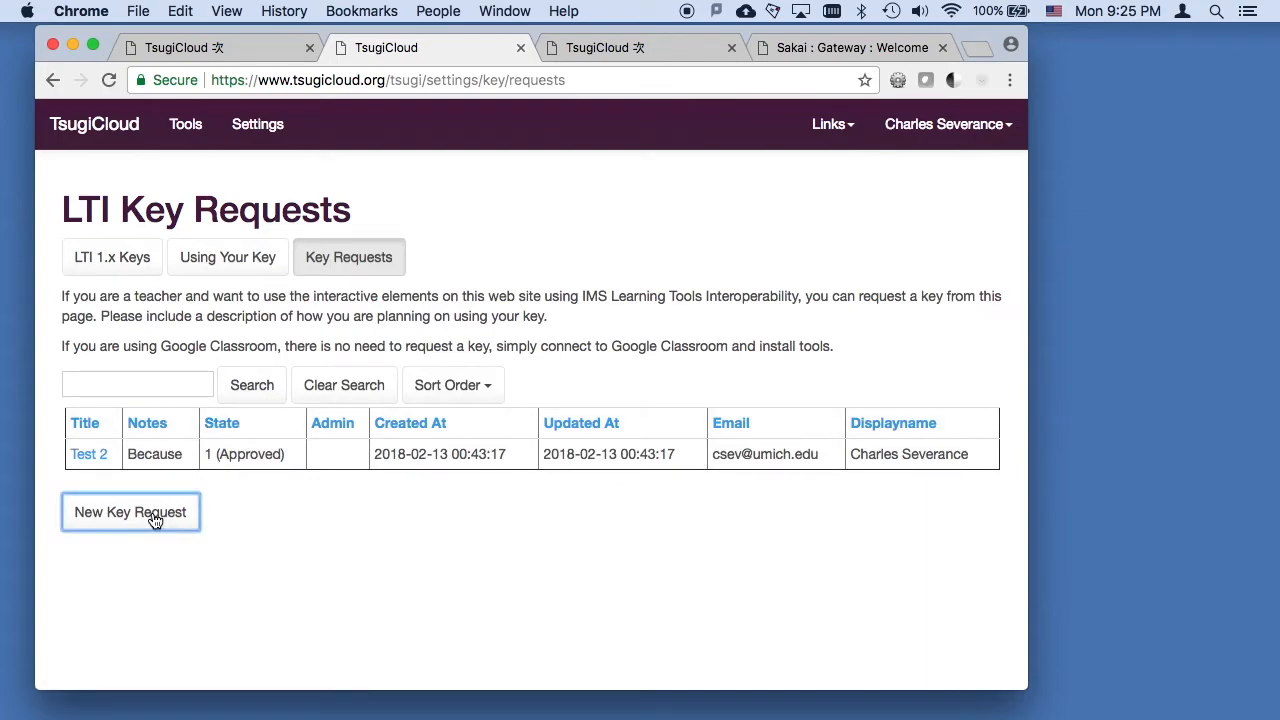
# Submit an IMS LTI 1.x key request titled 'Demo Key' with reason 'For demo purposes'.
pyautogui.click(130, 511)
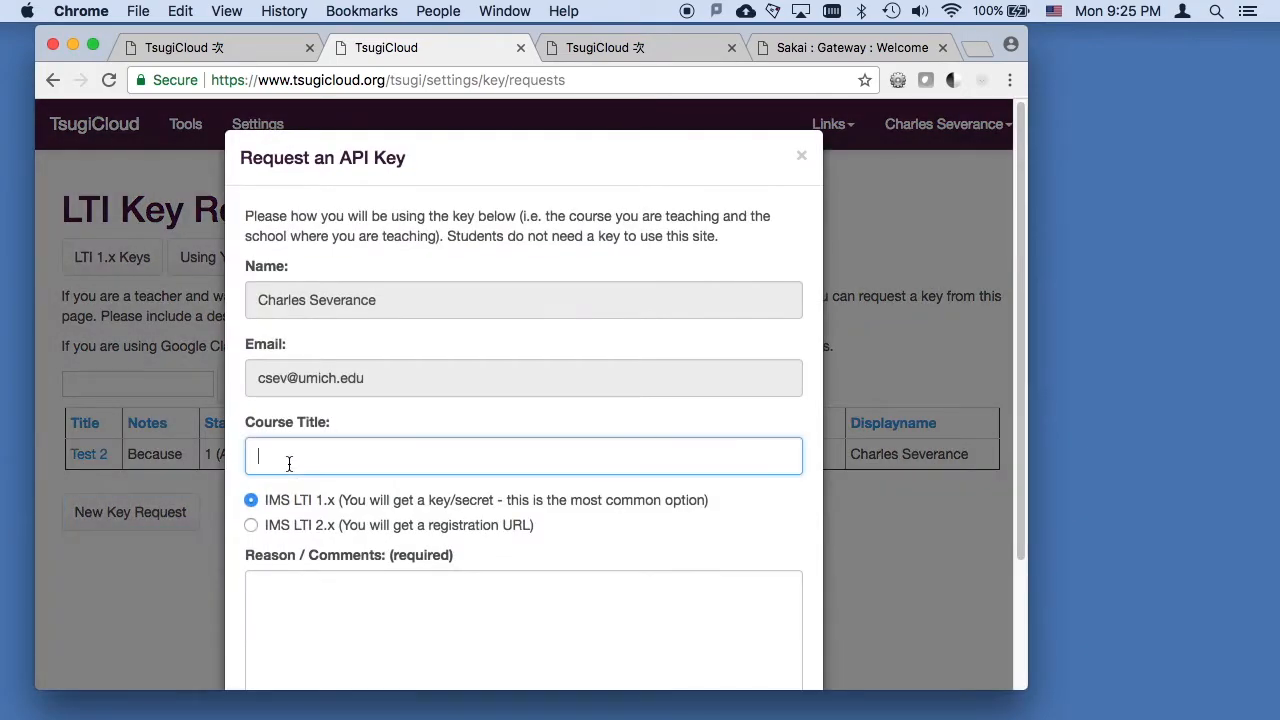
pyautogui.write('Demo D')
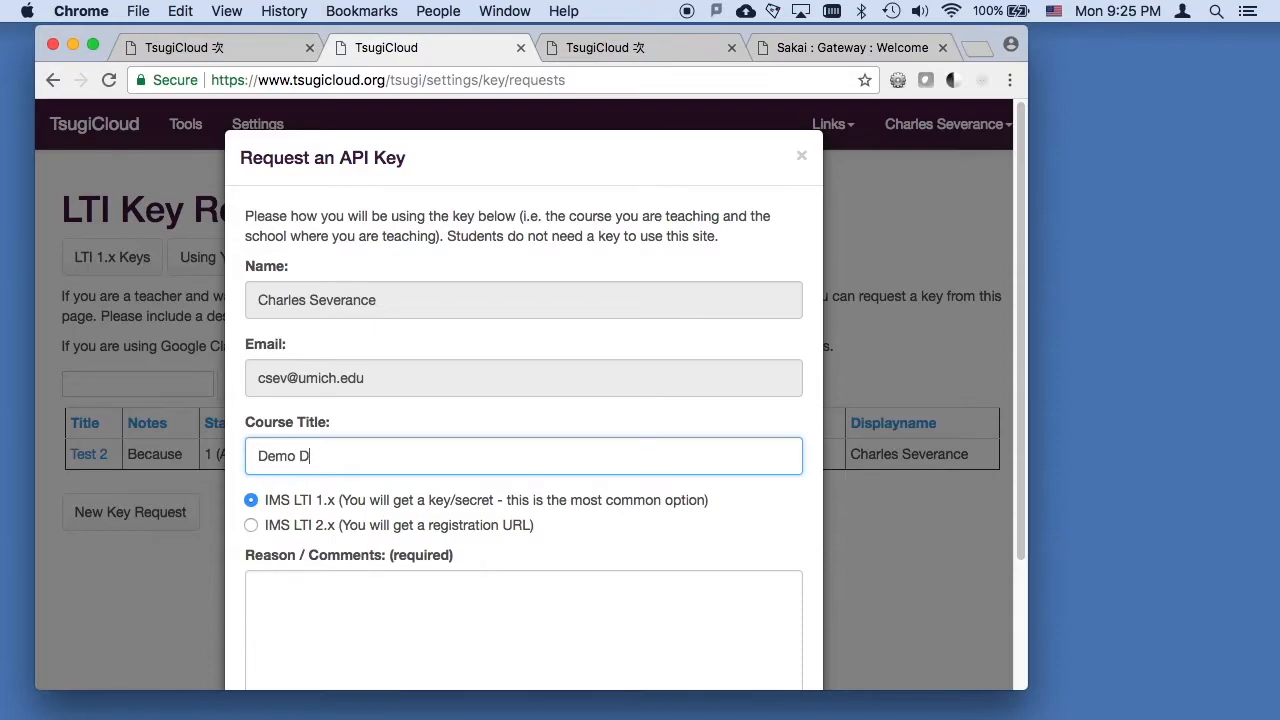
pyautogui.write('Key')
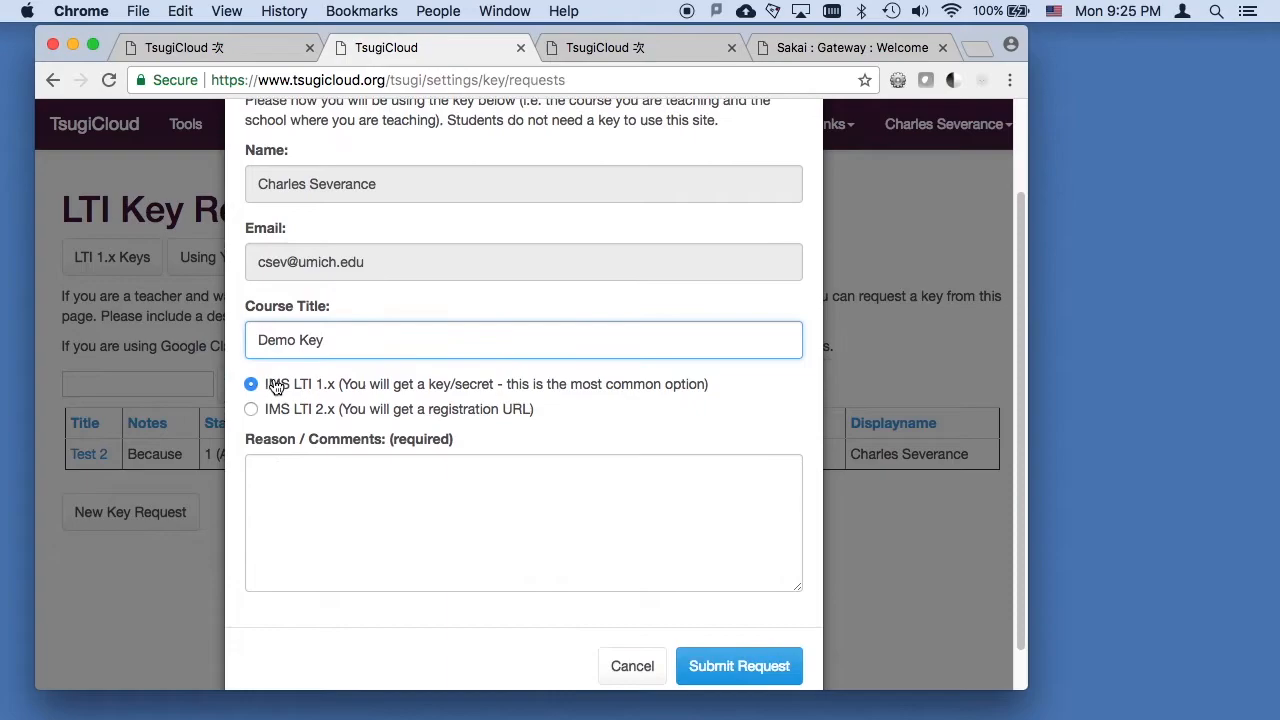
pyautogui.write('For demo pu')
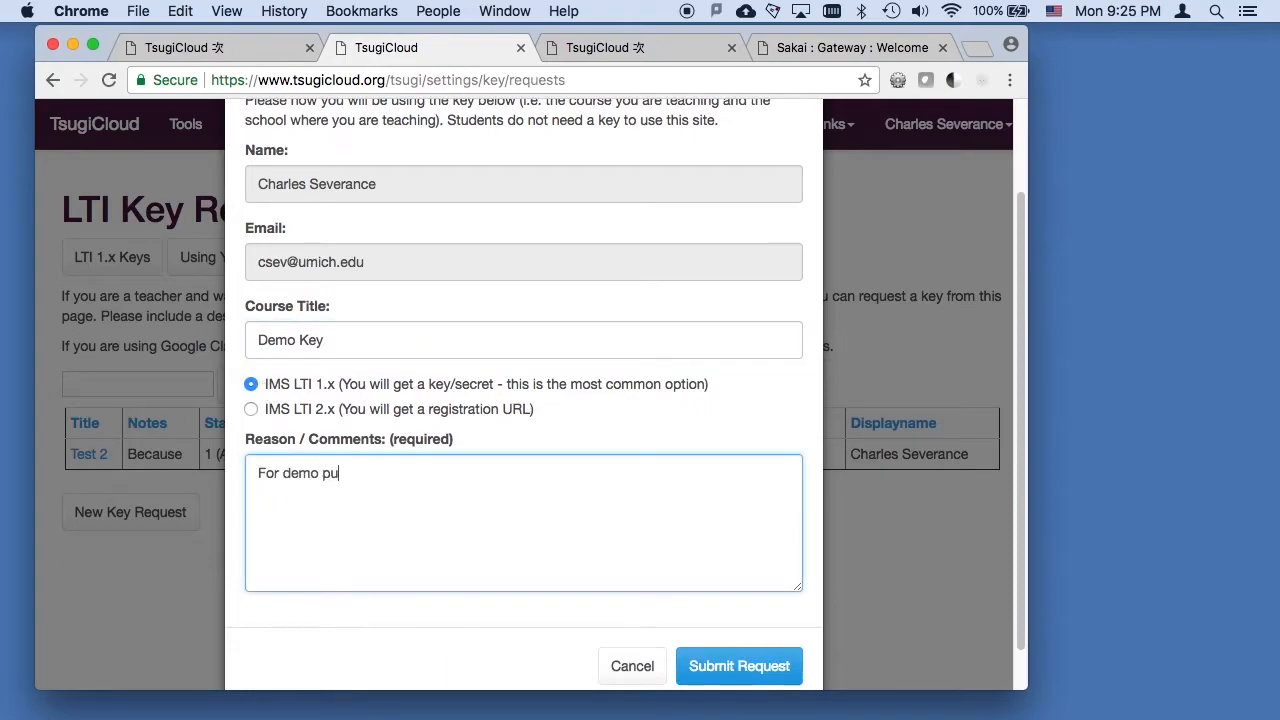
pyautogui.write('rposes')
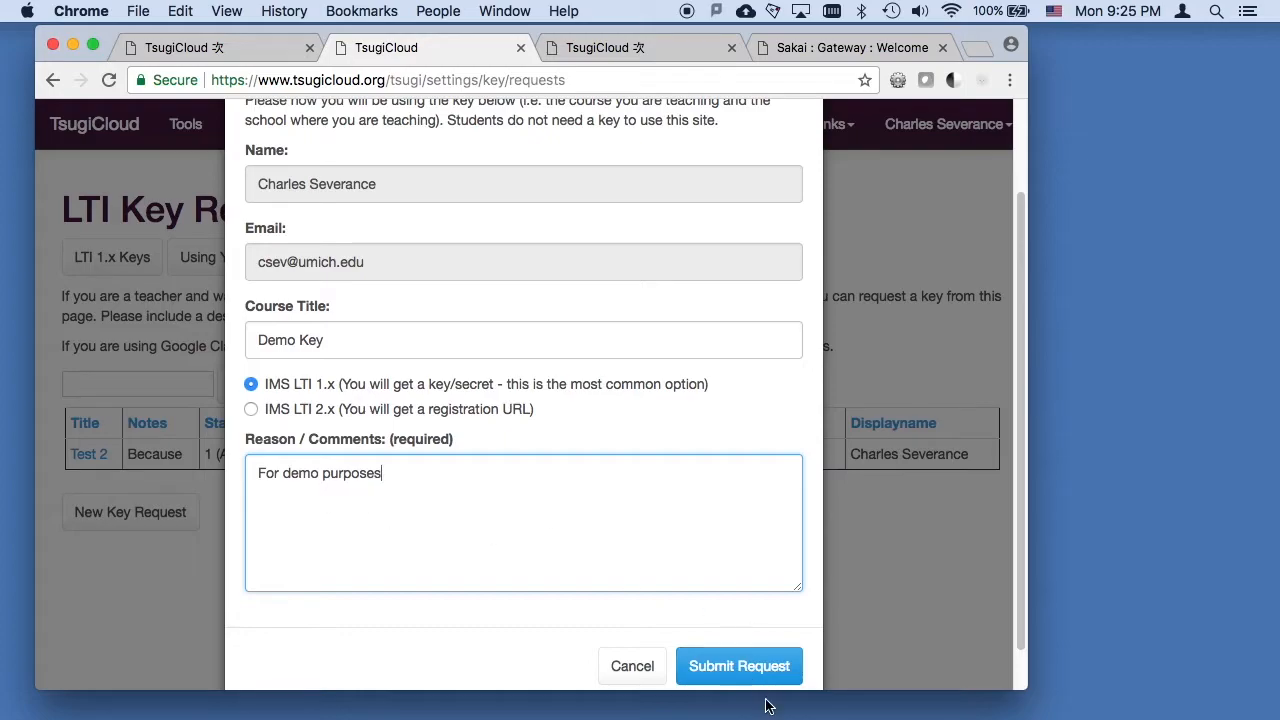
pyautogui.click(739, 666)
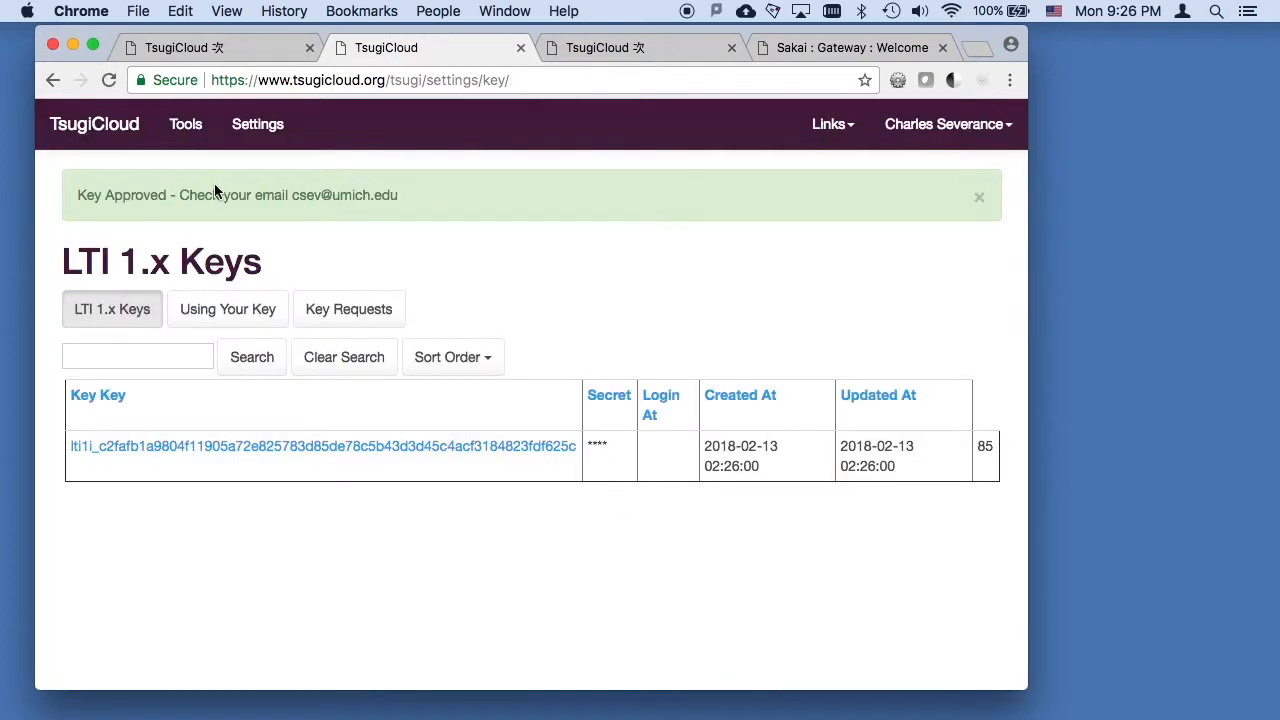
pyautogui.moveTo(225, 209)
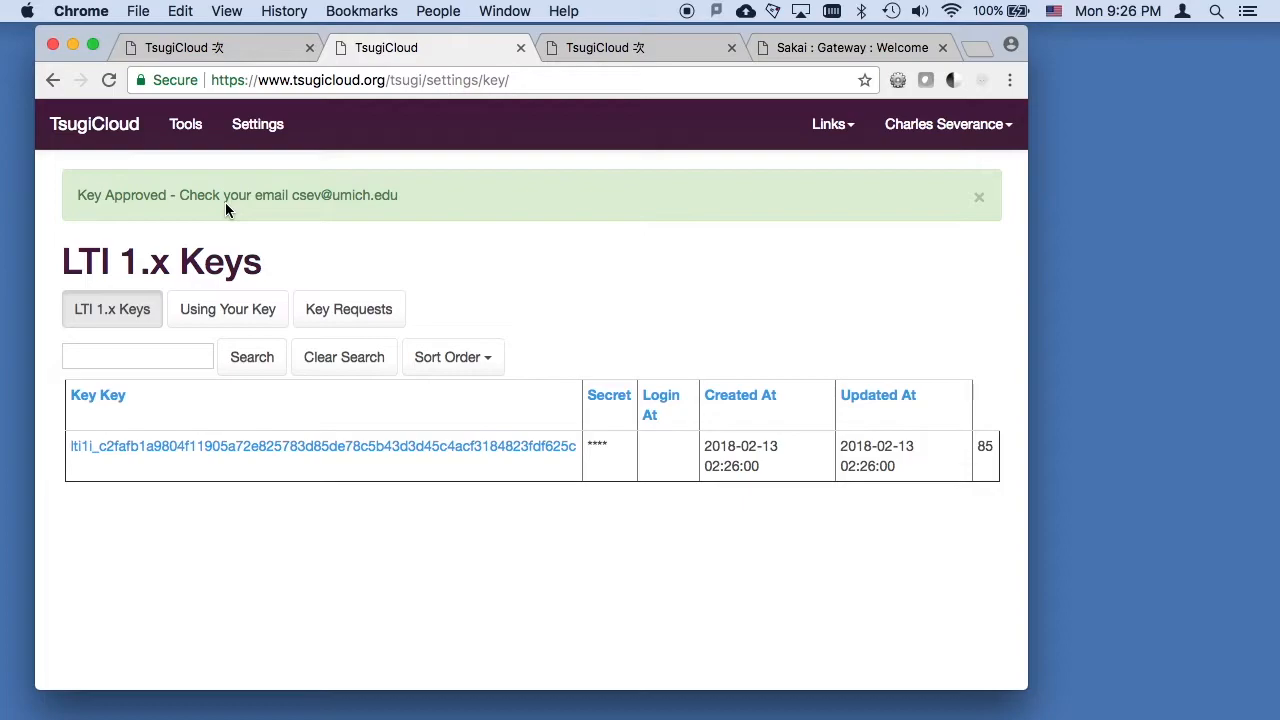
# View the approved Demo Key's details, including its key string and secret.
pyautogui.click(323, 446)
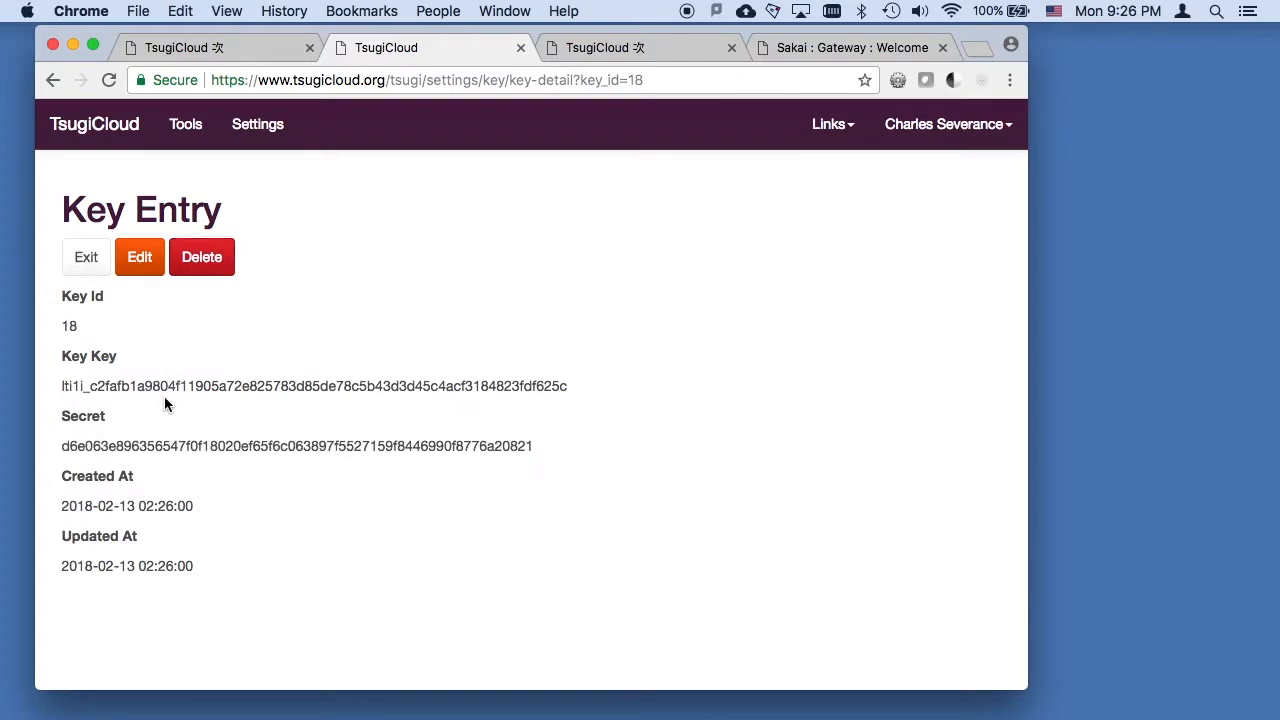
pyautogui.moveTo(205, 443)
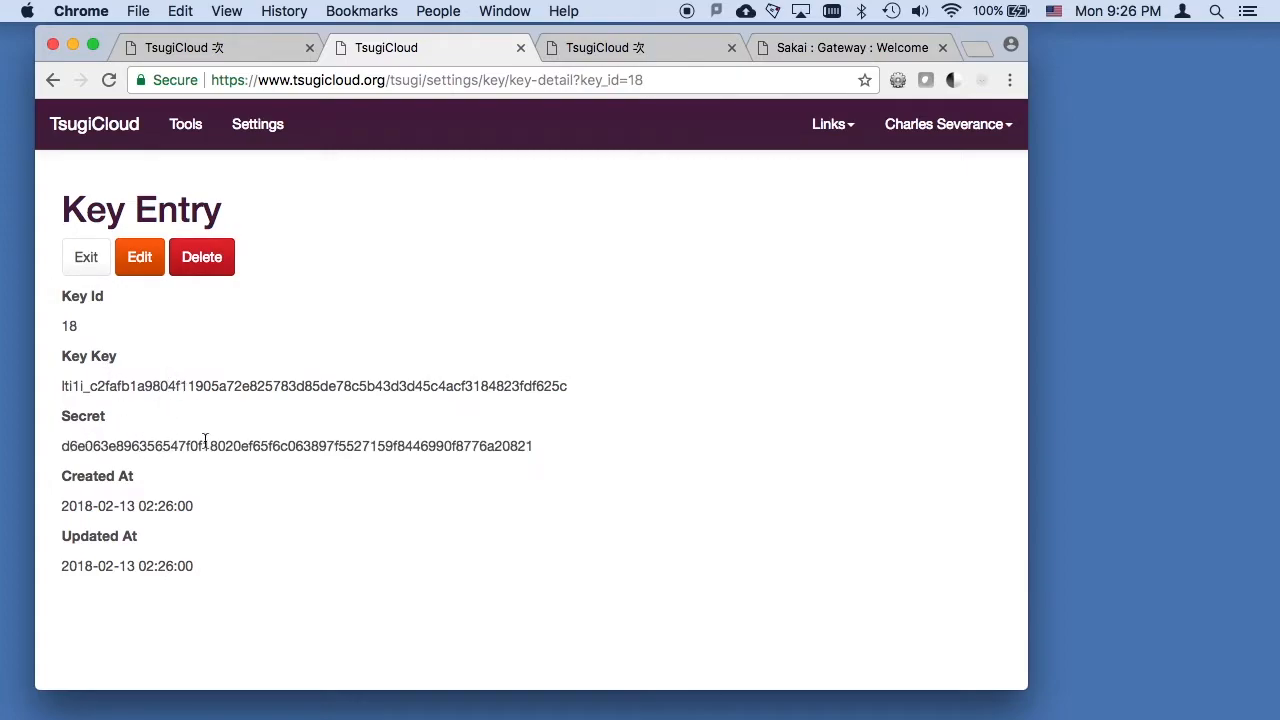
pyautogui.moveTo(155, 338)
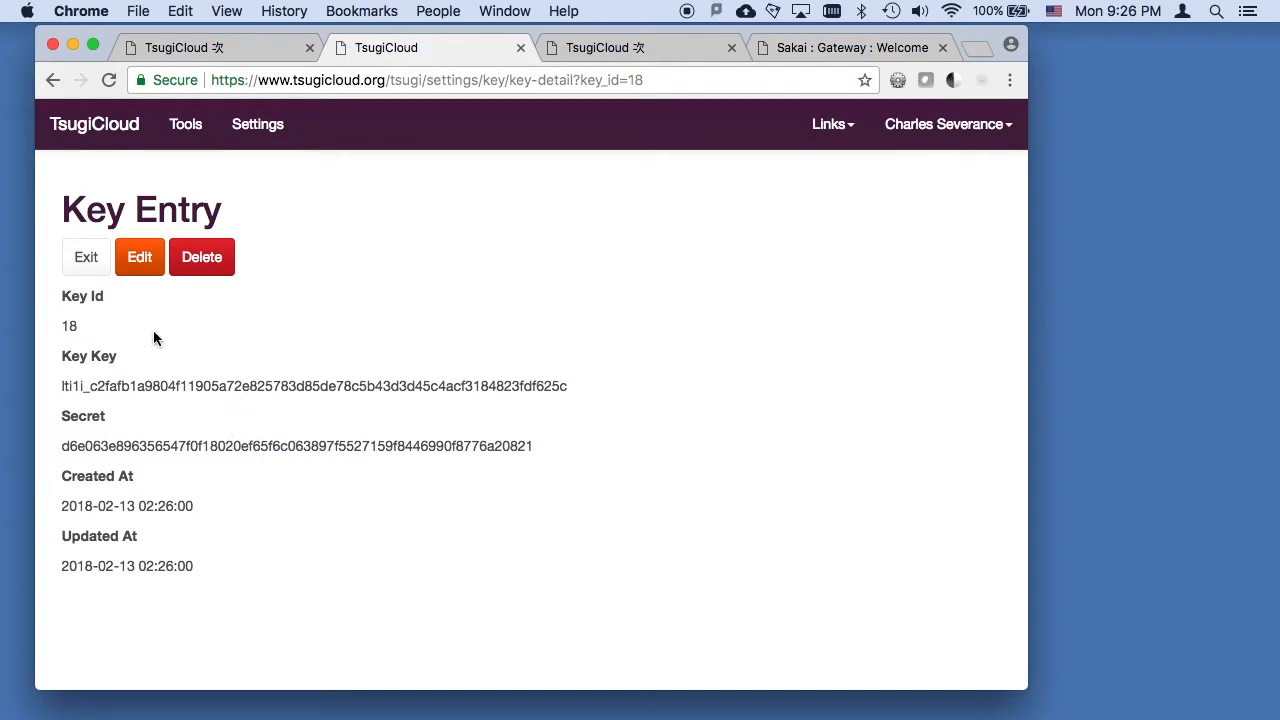
pyautogui.moveTo(393, 290)
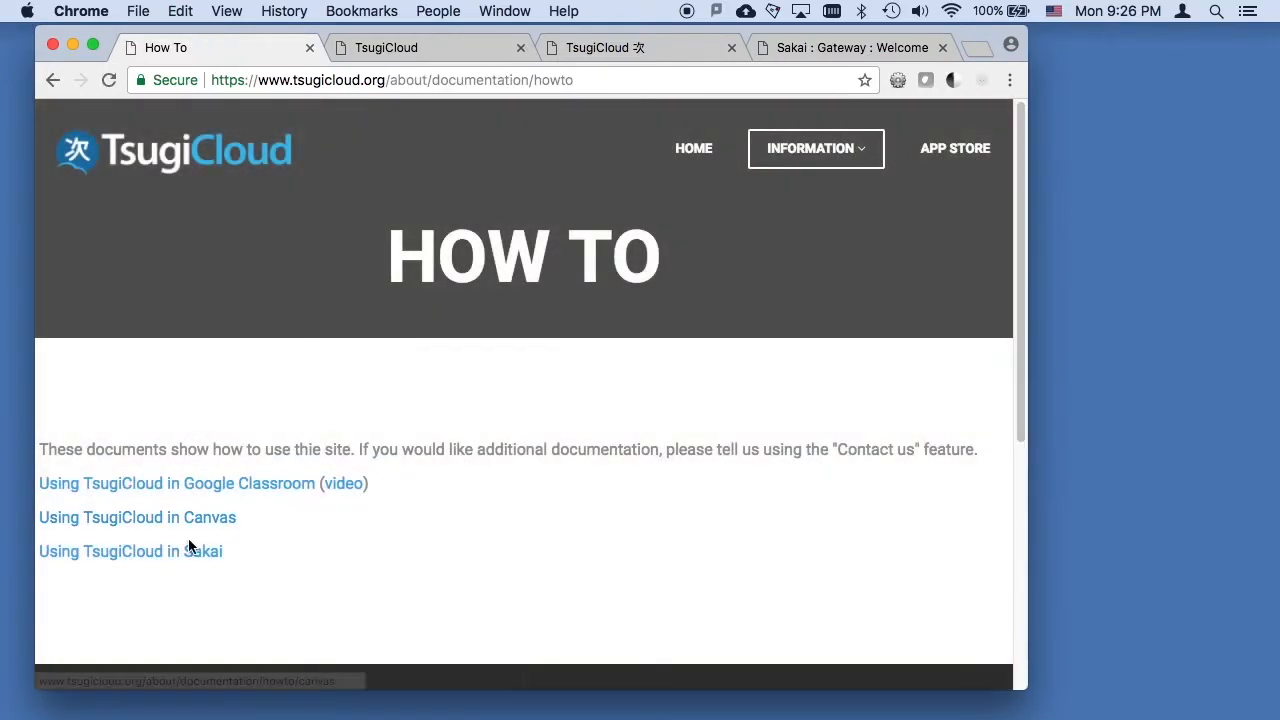
# Read the 'Using TsugiCloud in Sakai' guide, then return to Manage LMS Access Keys.
pyautogui.click(130, 551)
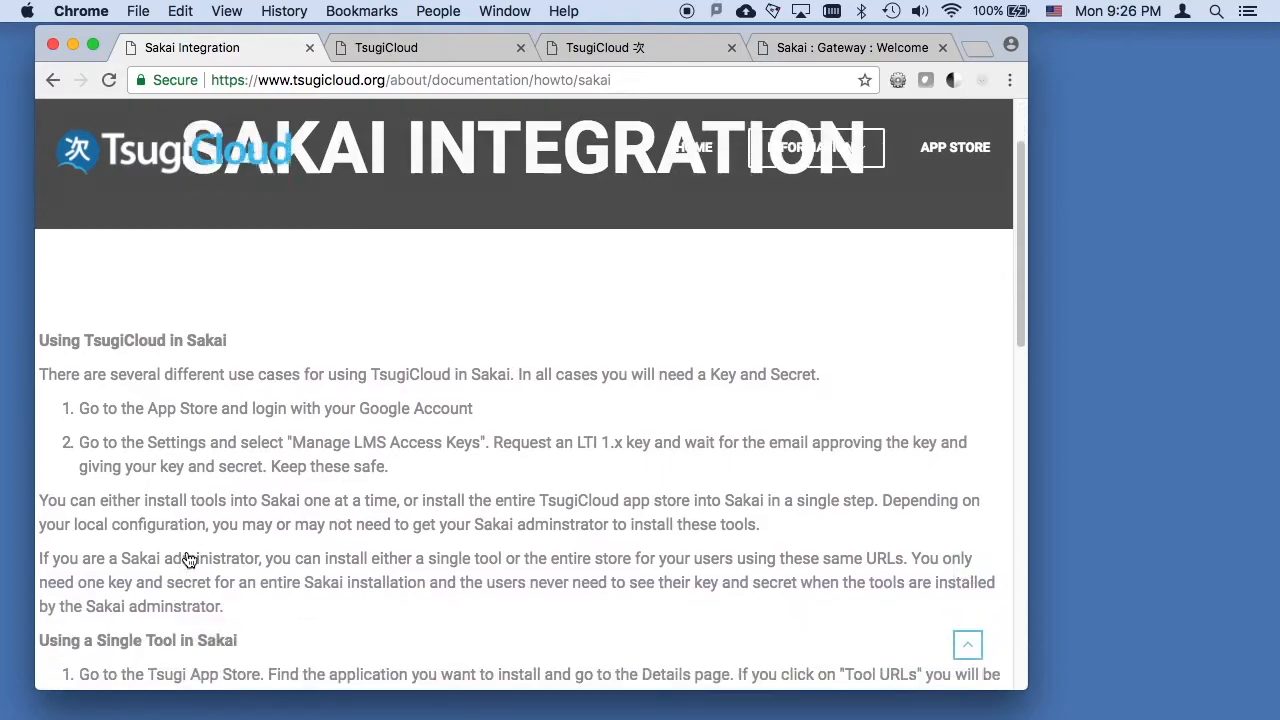
pyautogui.scroll(-3)
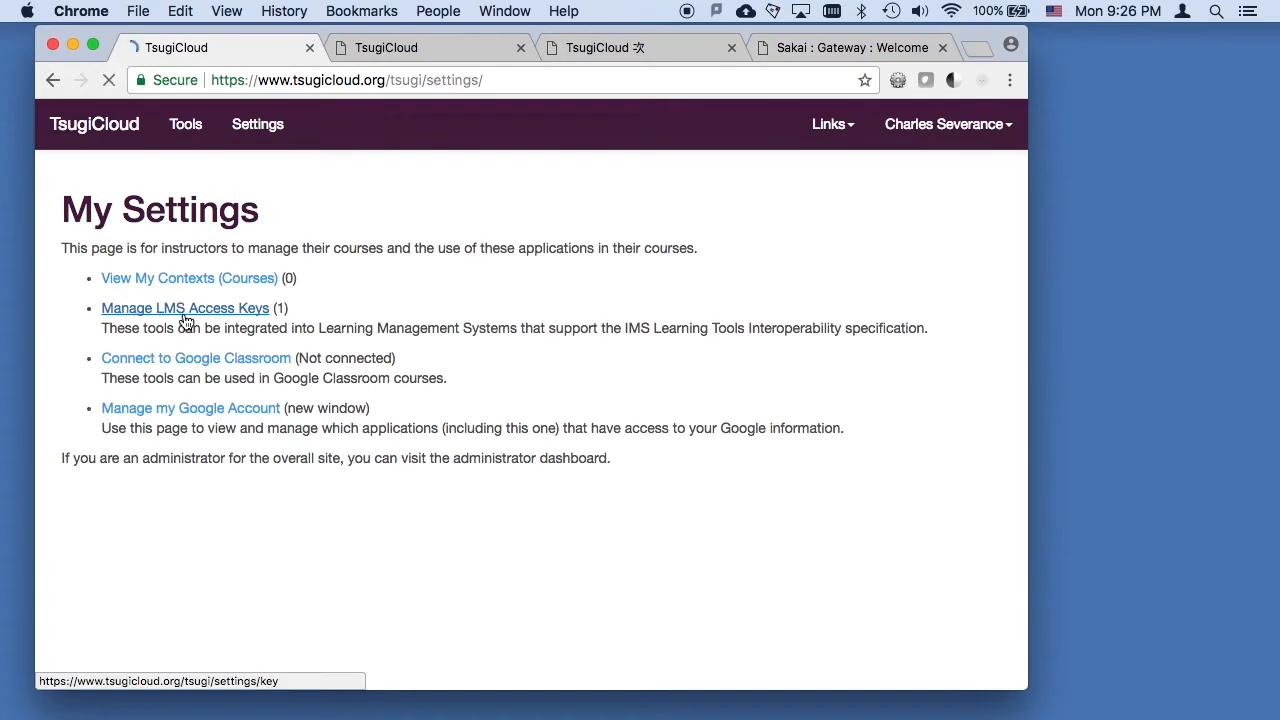
pyautogui.click(185, 307)
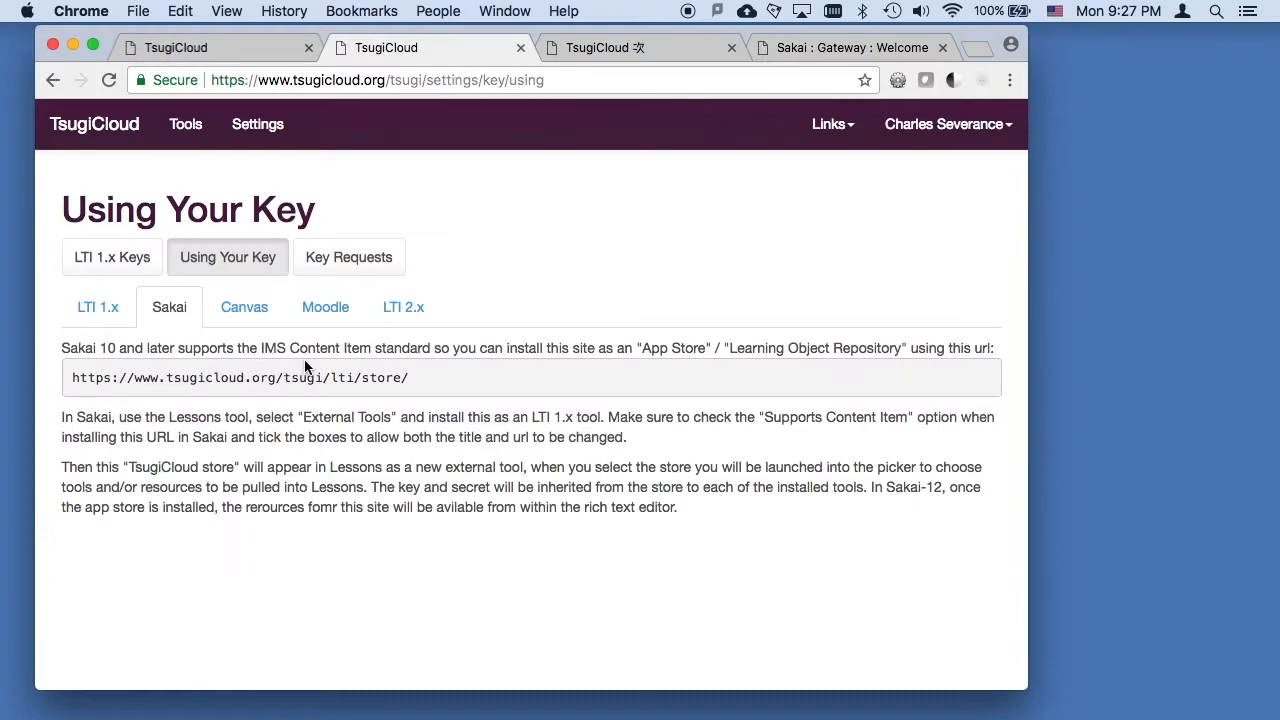
pyautogui.click(850, 47)
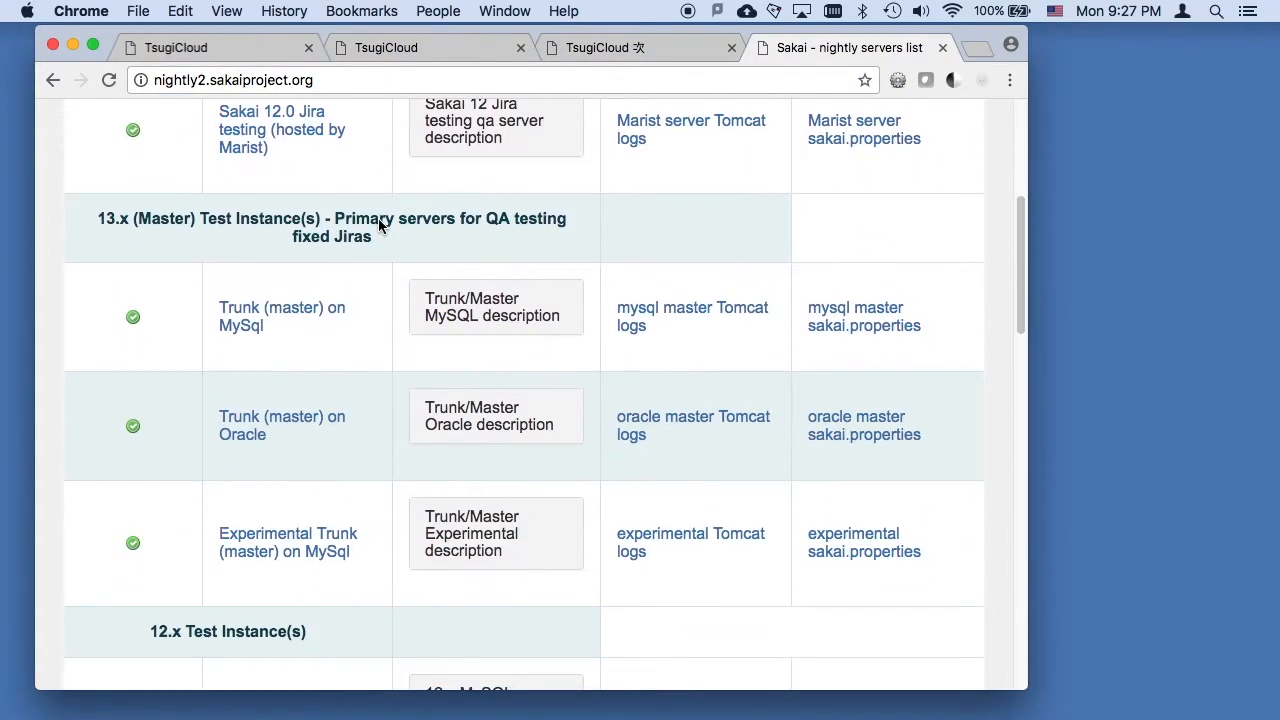
# Open the 'Trunk (master) on MySql' Sakai server from the 13.x instances list.
pyautogui.scroll(-3)
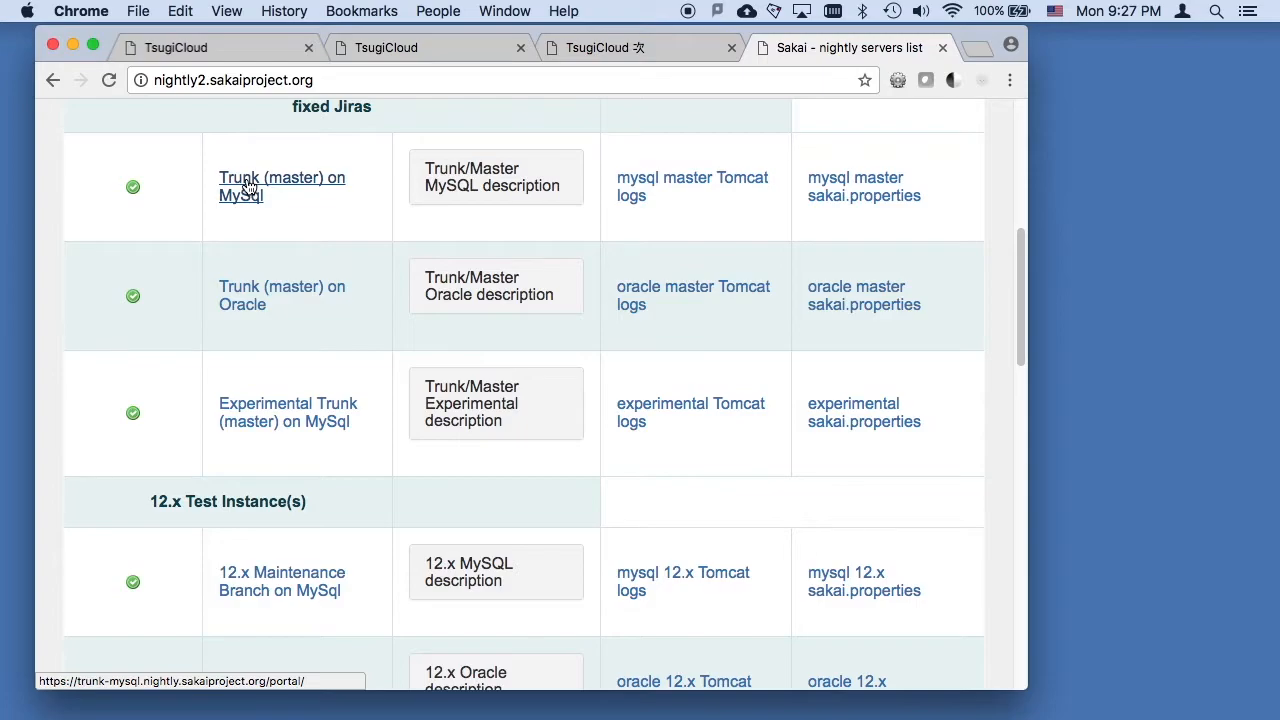
pyautogui.click(282, 186)
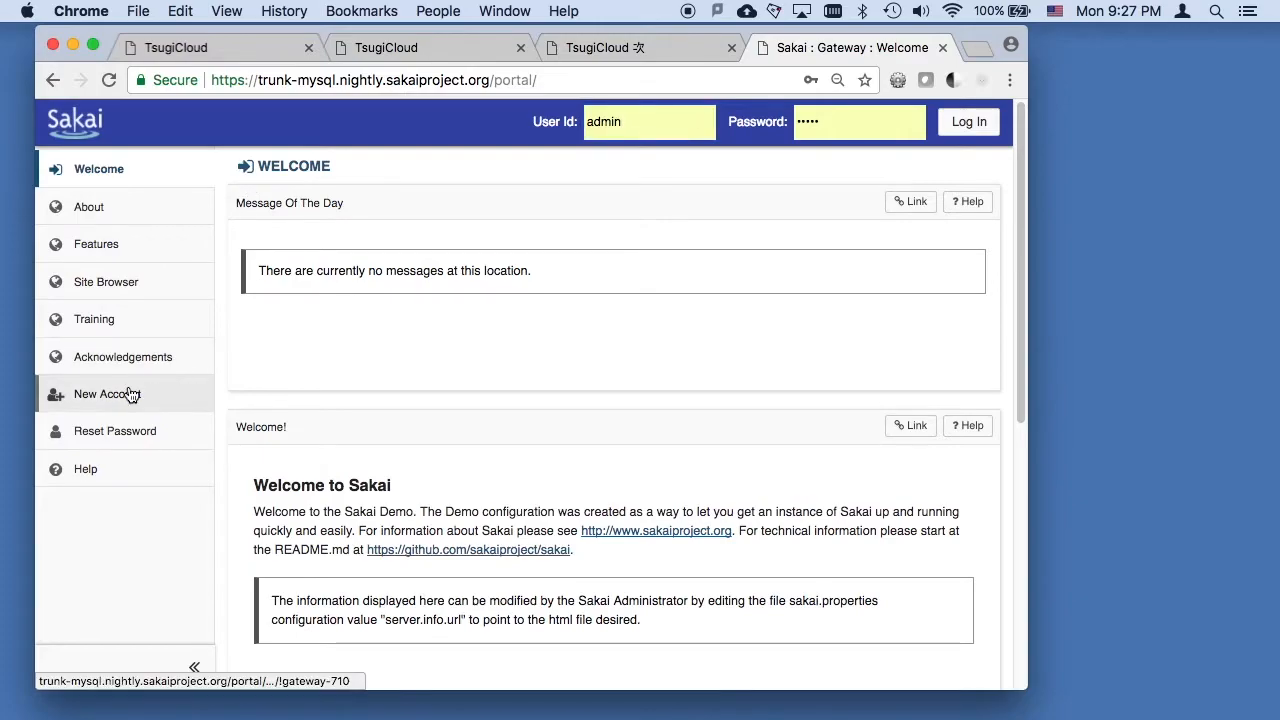
pyautogui.click(108, 393)
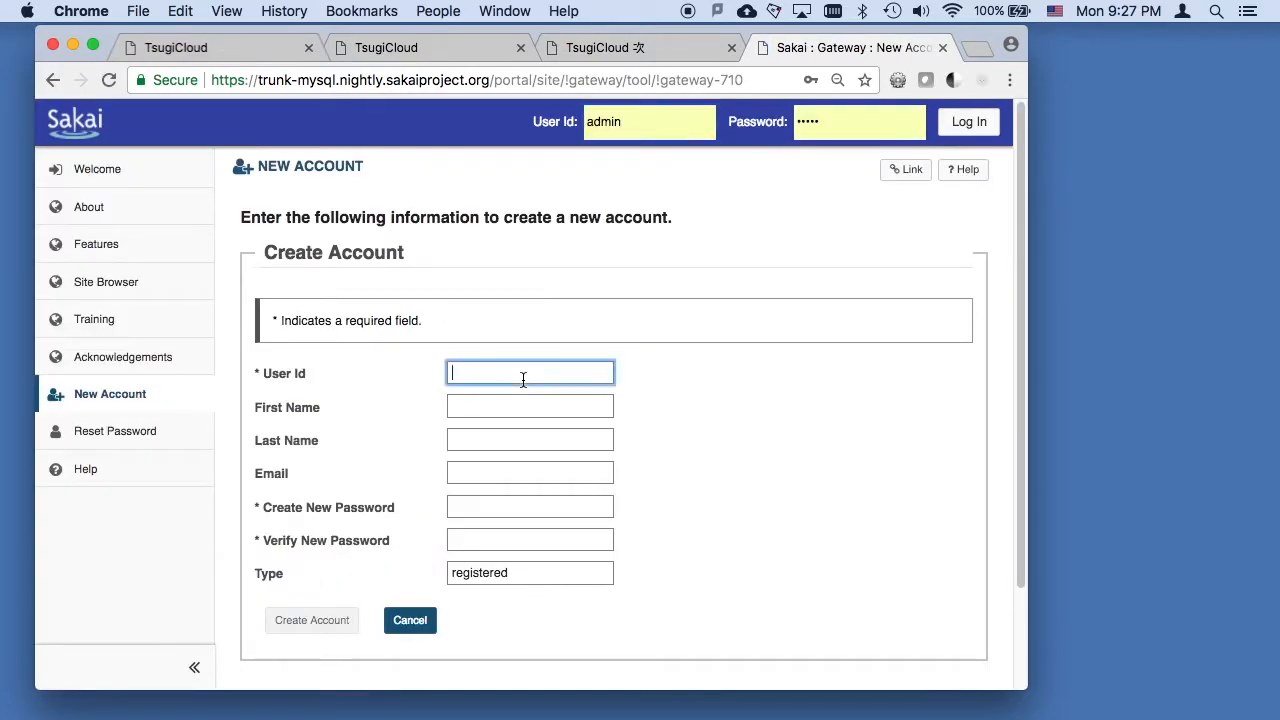
pyautogui.write('c')
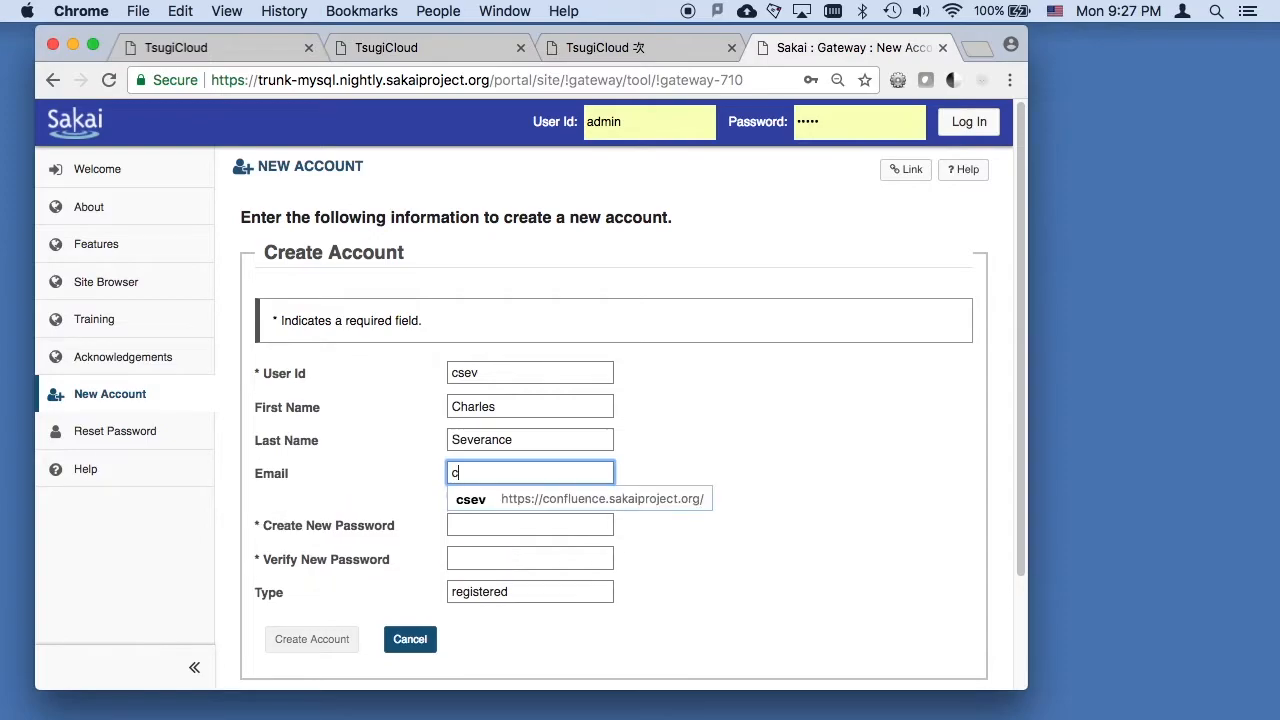
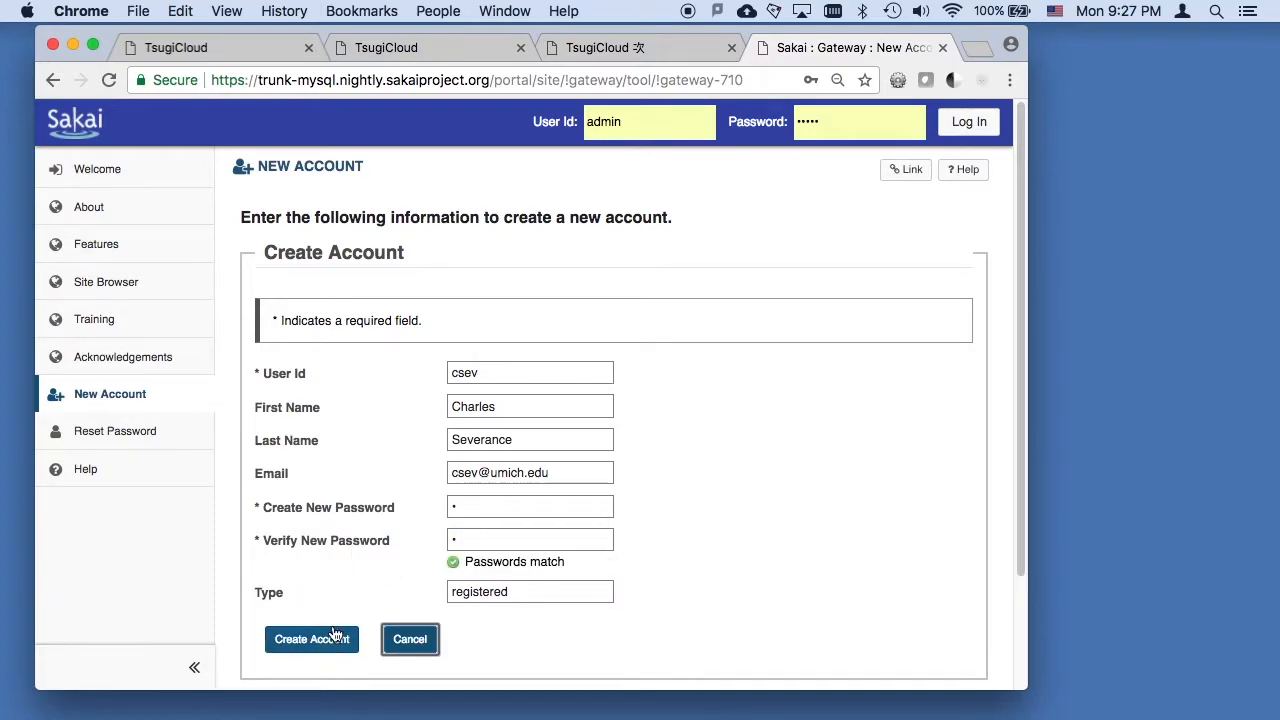
pyautogui.click(311, 639)
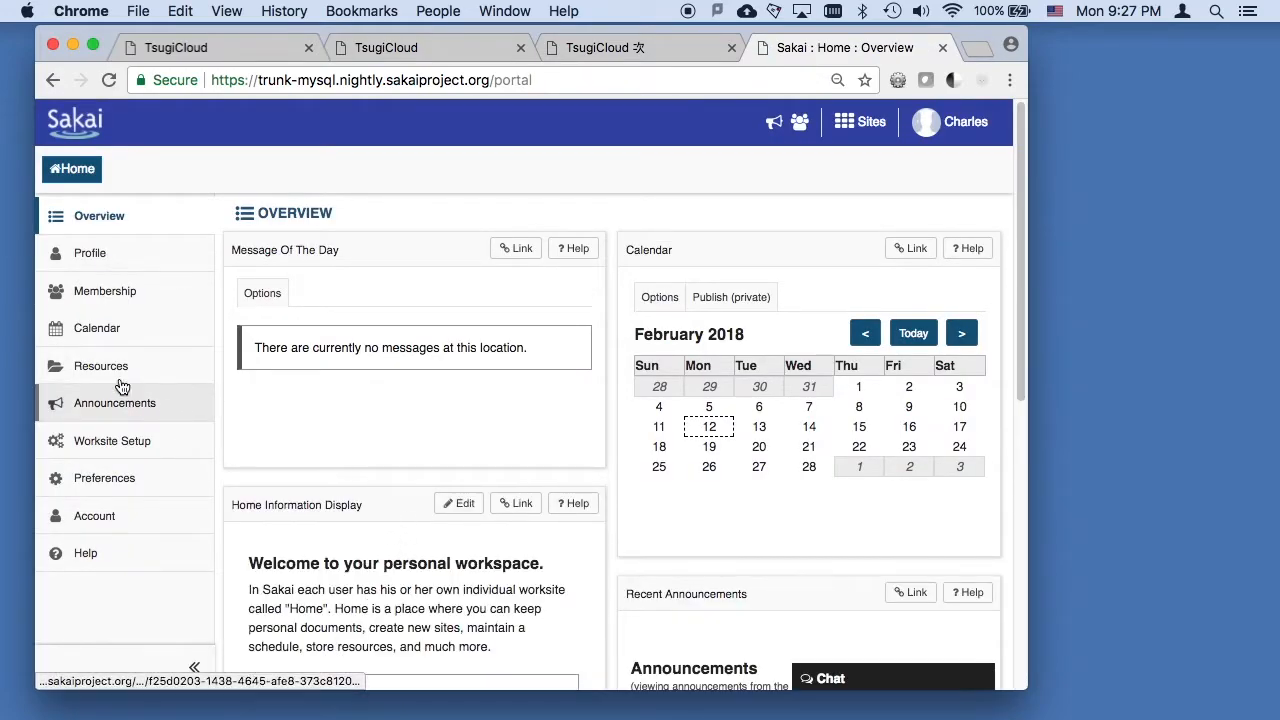
# Build the 'Tsugi Fun' project site in Worksite Setup with Lessons and Gradebook tools.
pyautogui.click(112, 440)
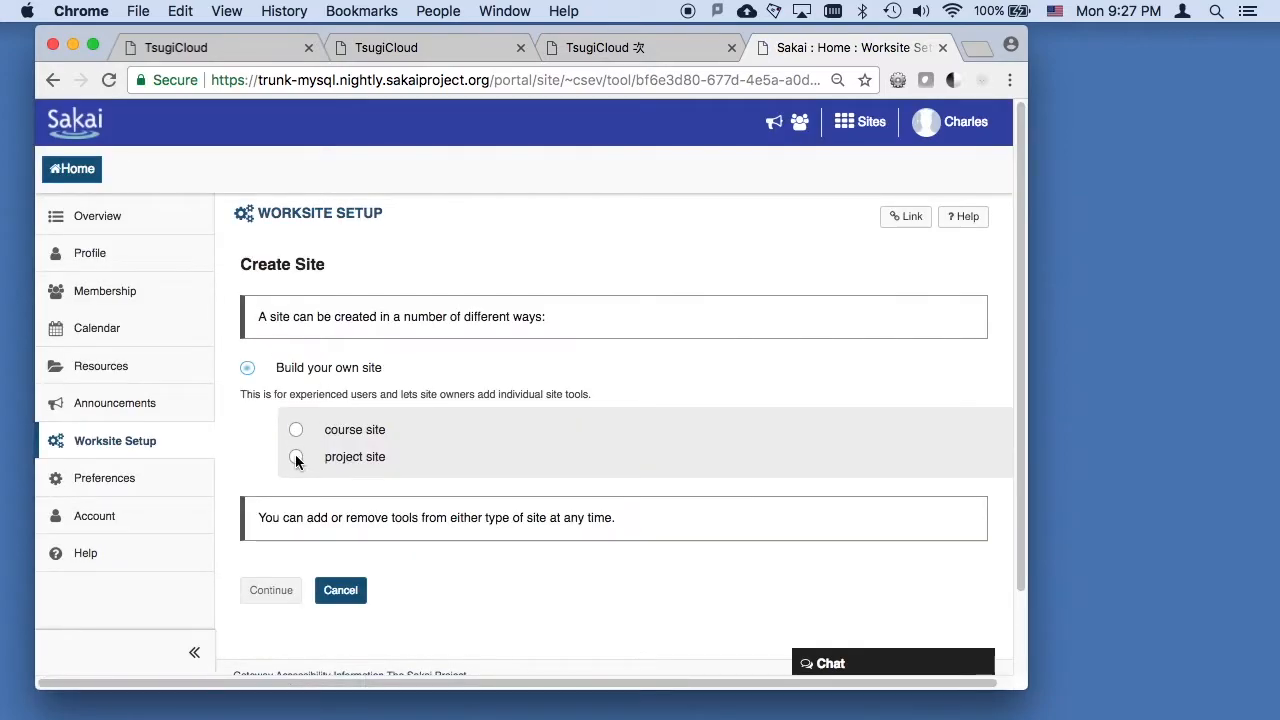
pyautogui.click(270, 590)
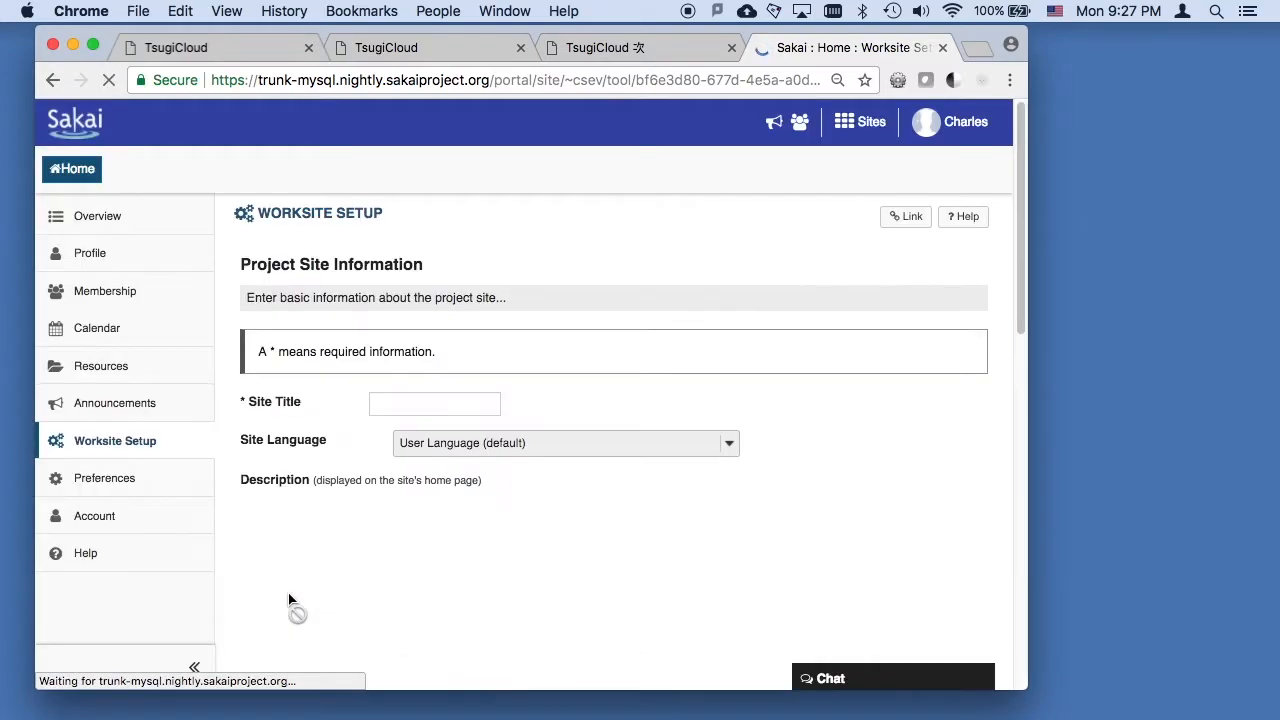
pyautogui.write('T')
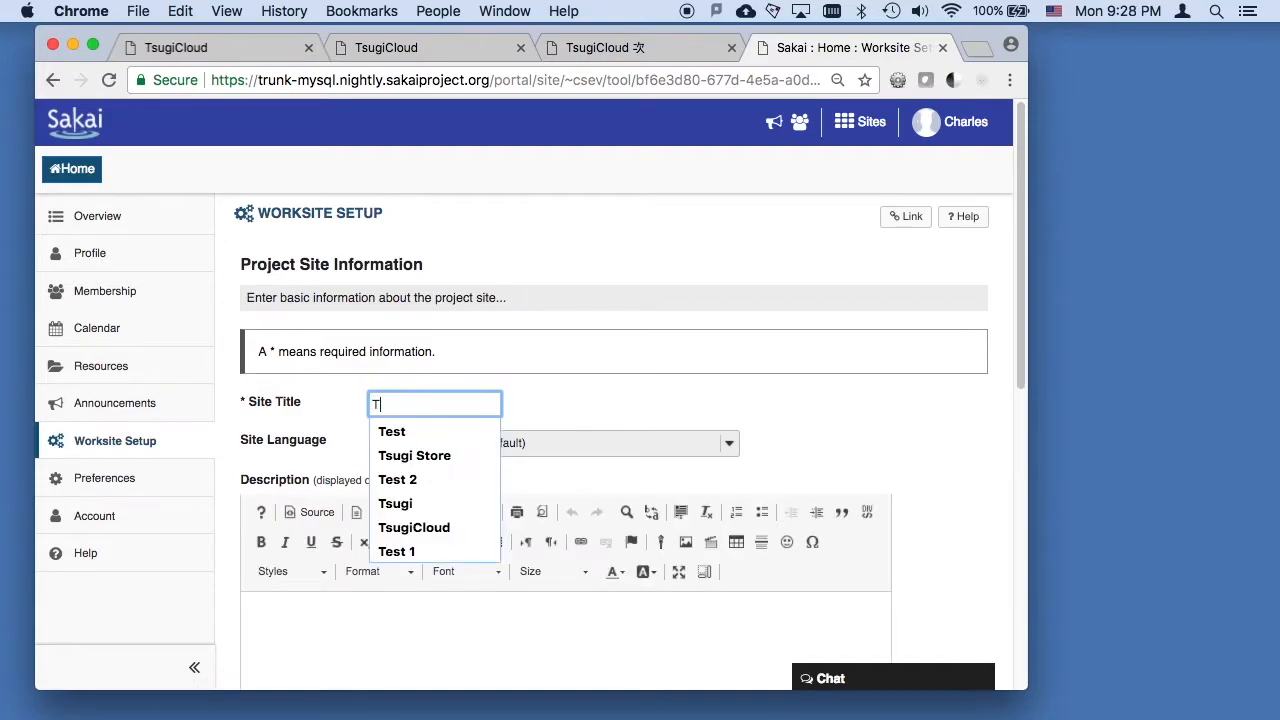
pyautogui.write('sui Fun')
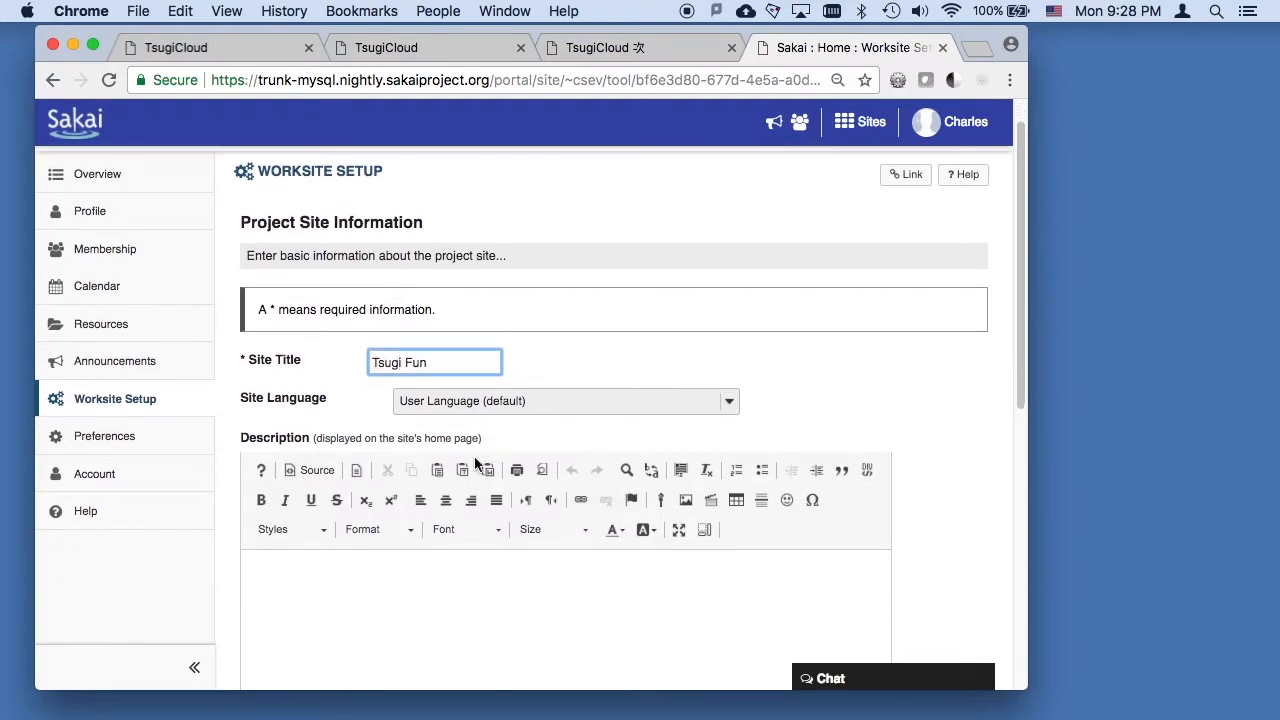
pyautogui.scroll(-3)
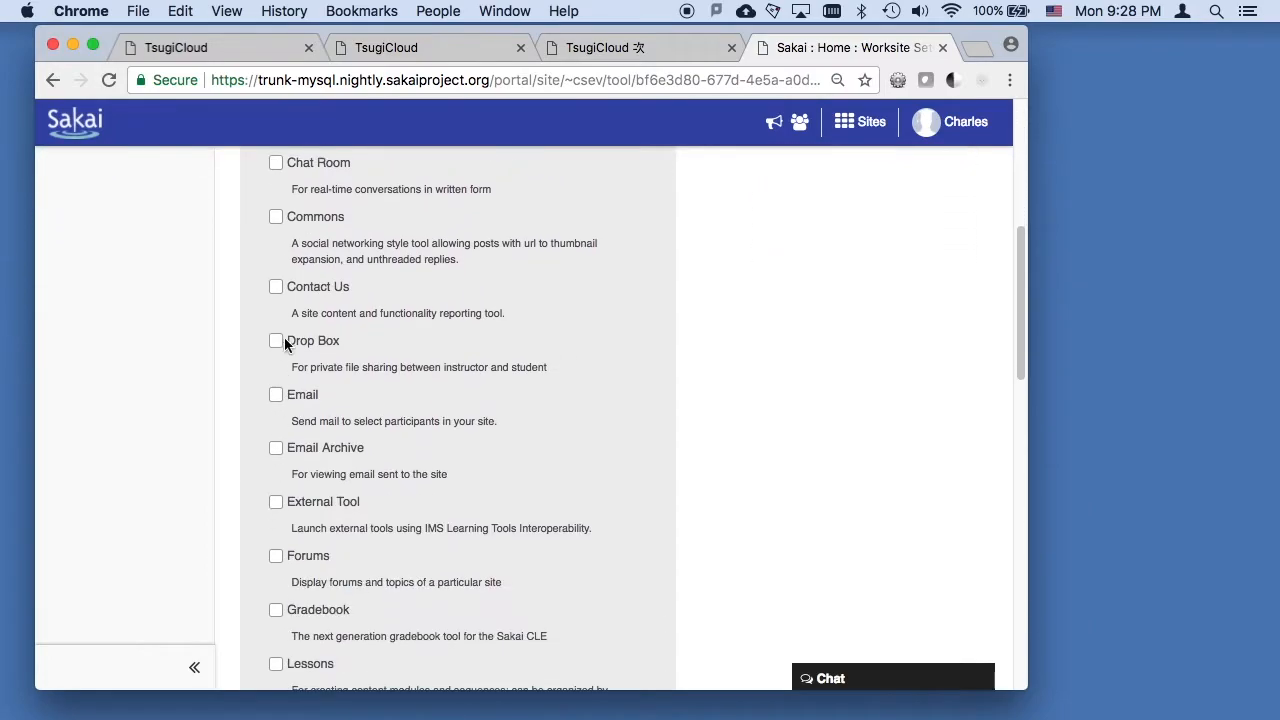
pyautogui.scroll(-3)
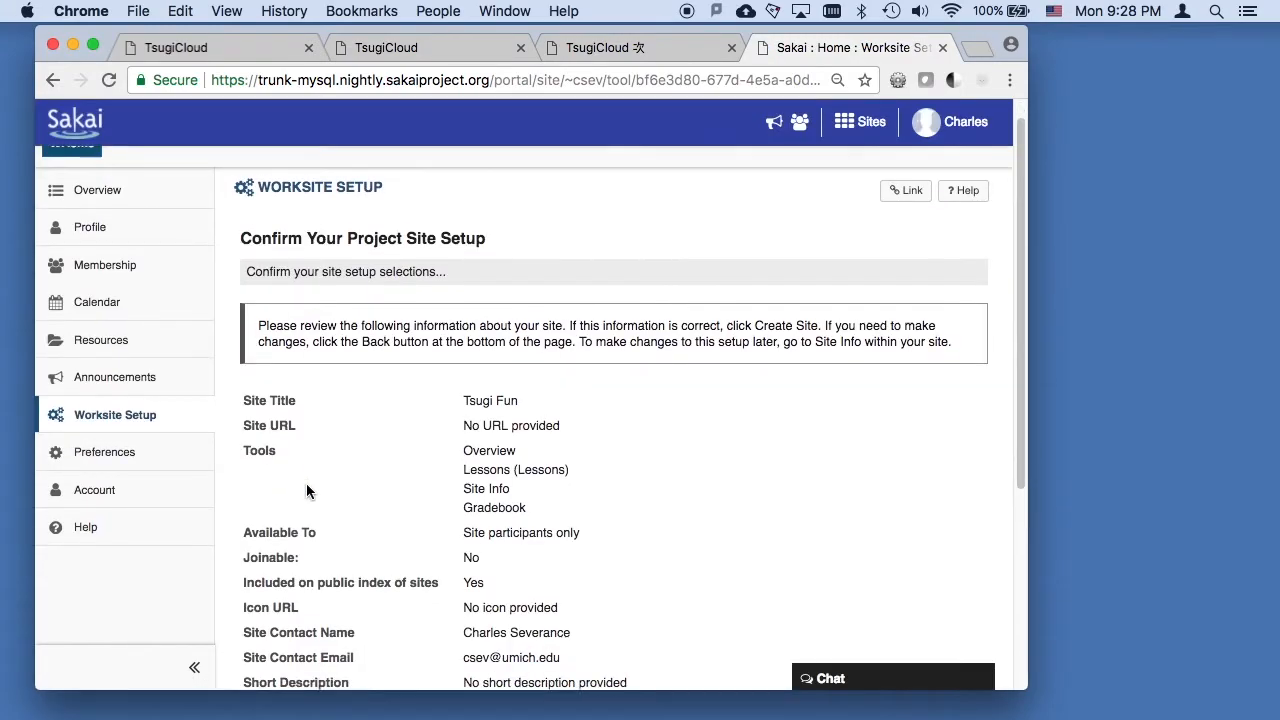
pyautogui.click(276, 511)
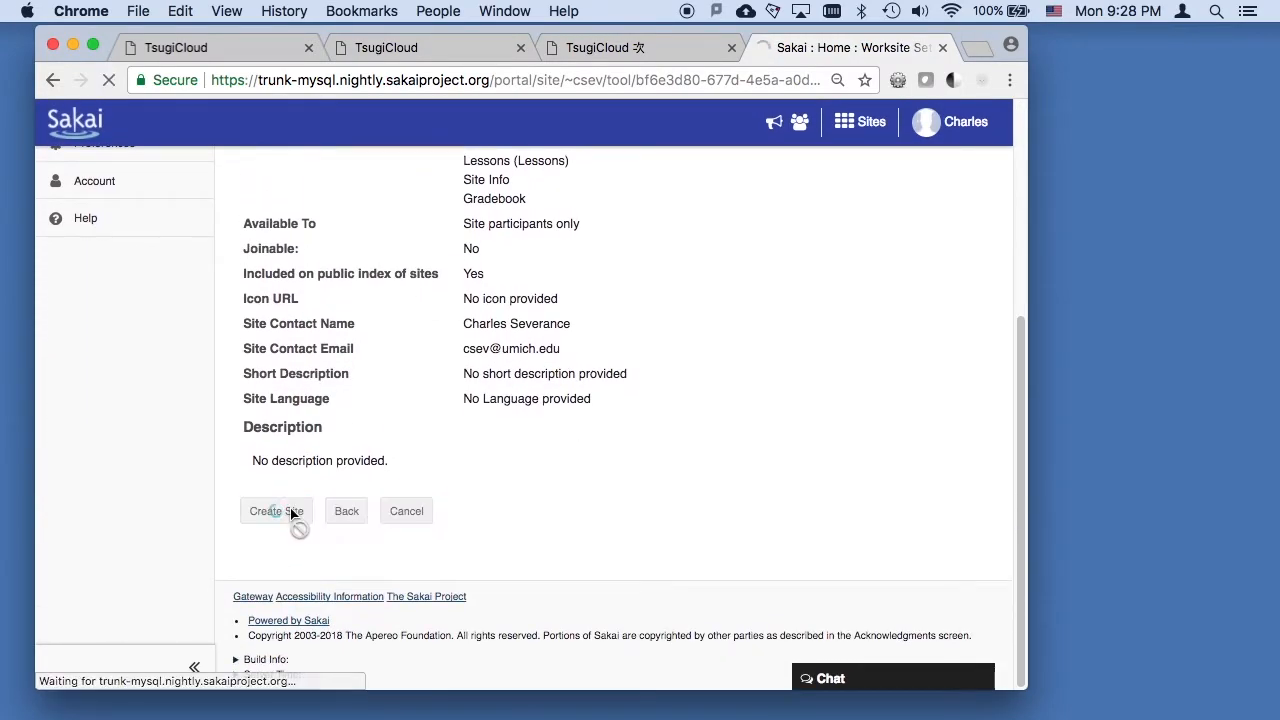
pyautogui.click(276, 511)
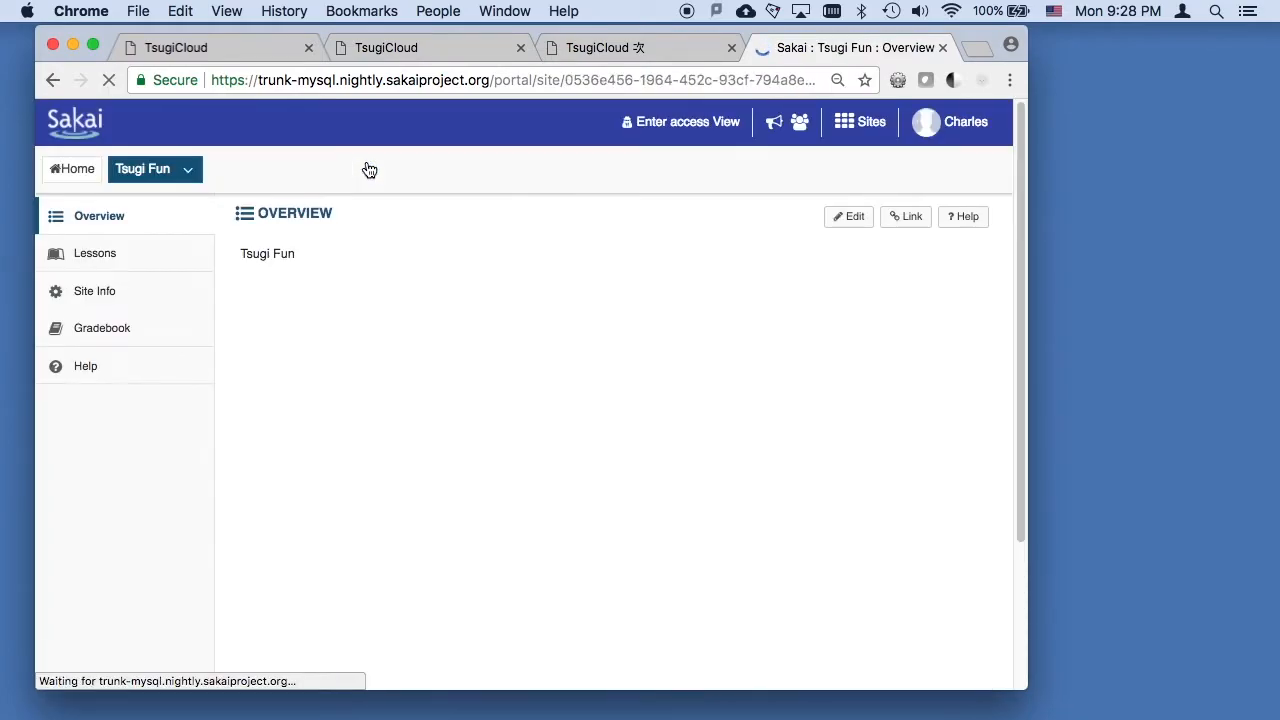
# Open Tsugi Fun's External Tools settings and copy the app store URL from TsugiCloud.
pyautogui.click(858, 121)
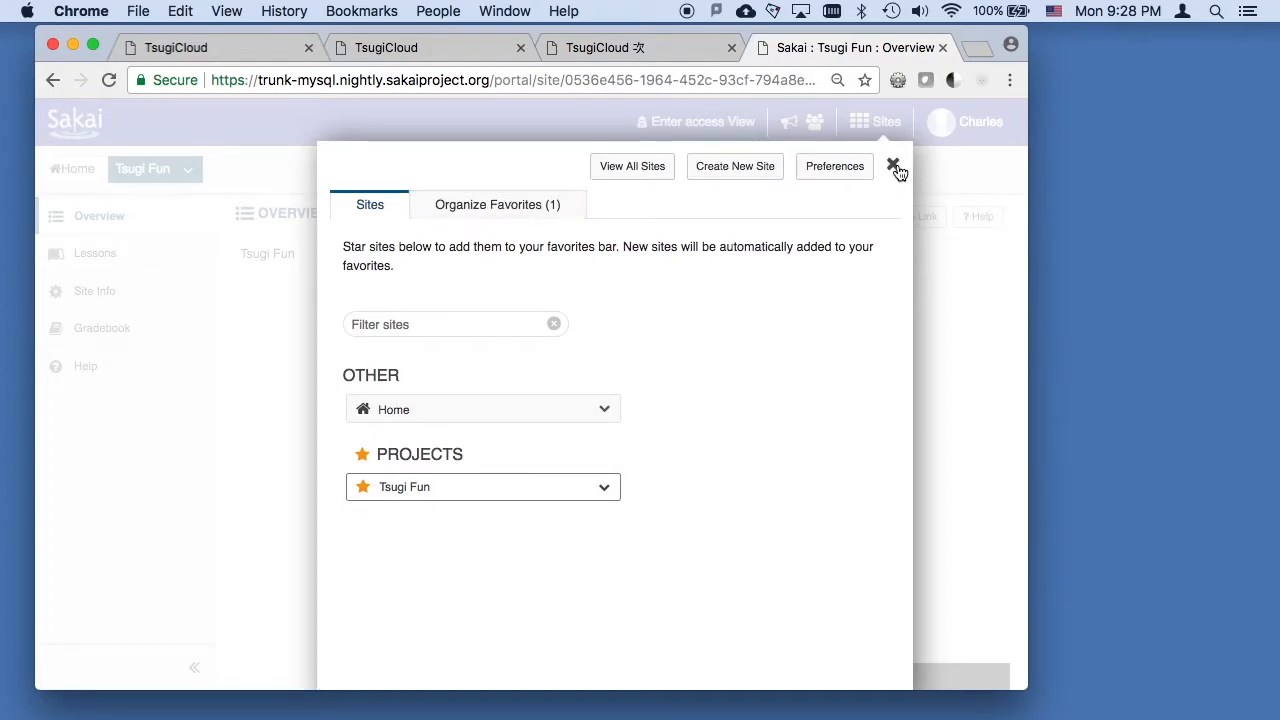
pyautogui.click(891, 165)
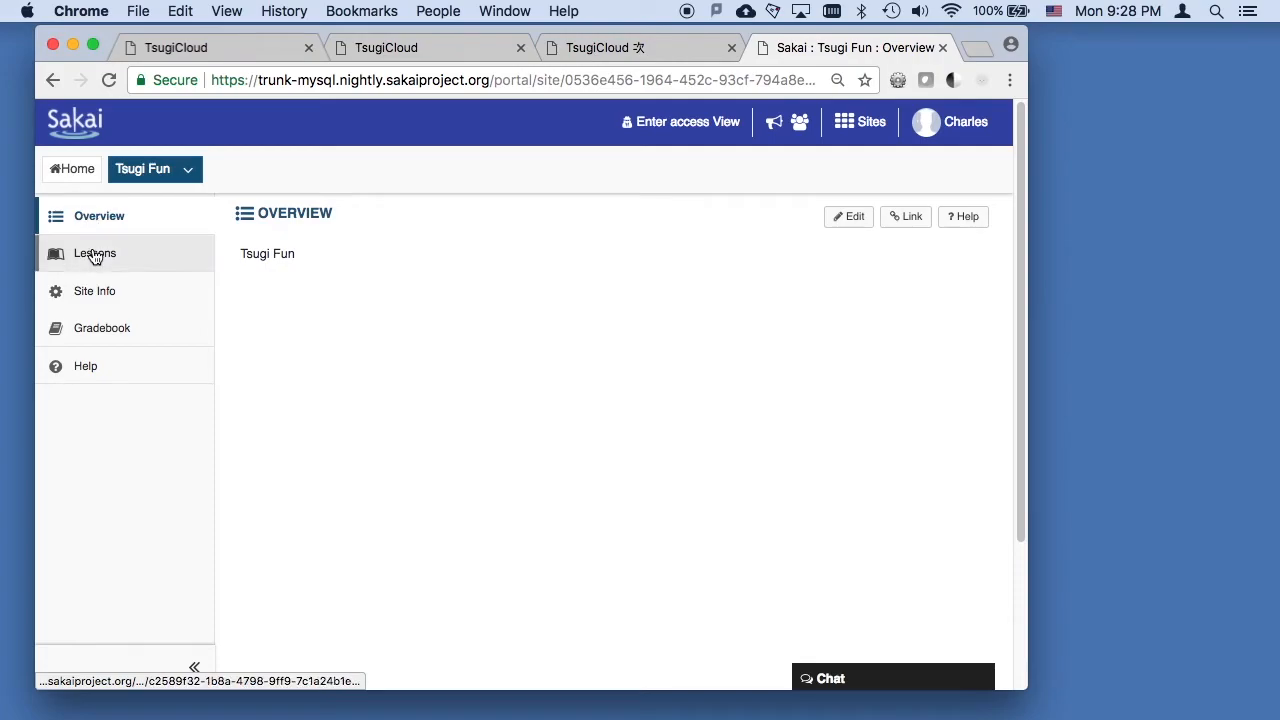
pyautogui.click(94, 291)
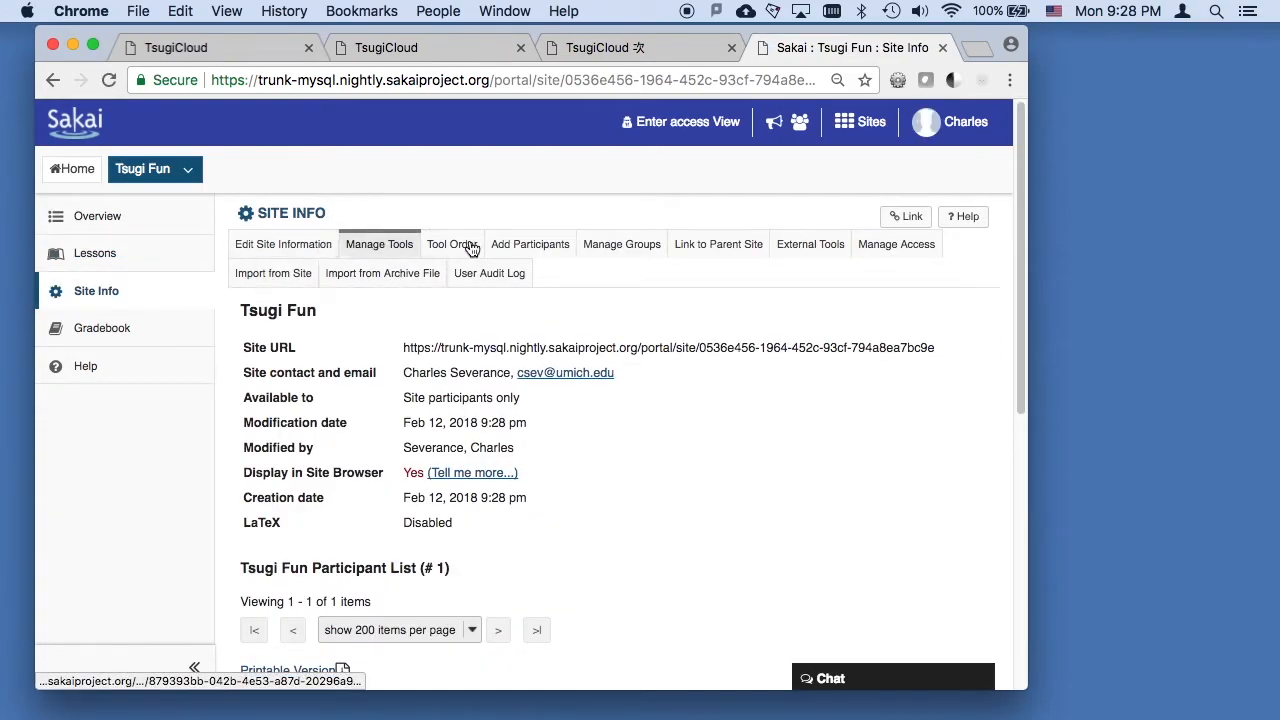
pyautogui.click(810, 244)
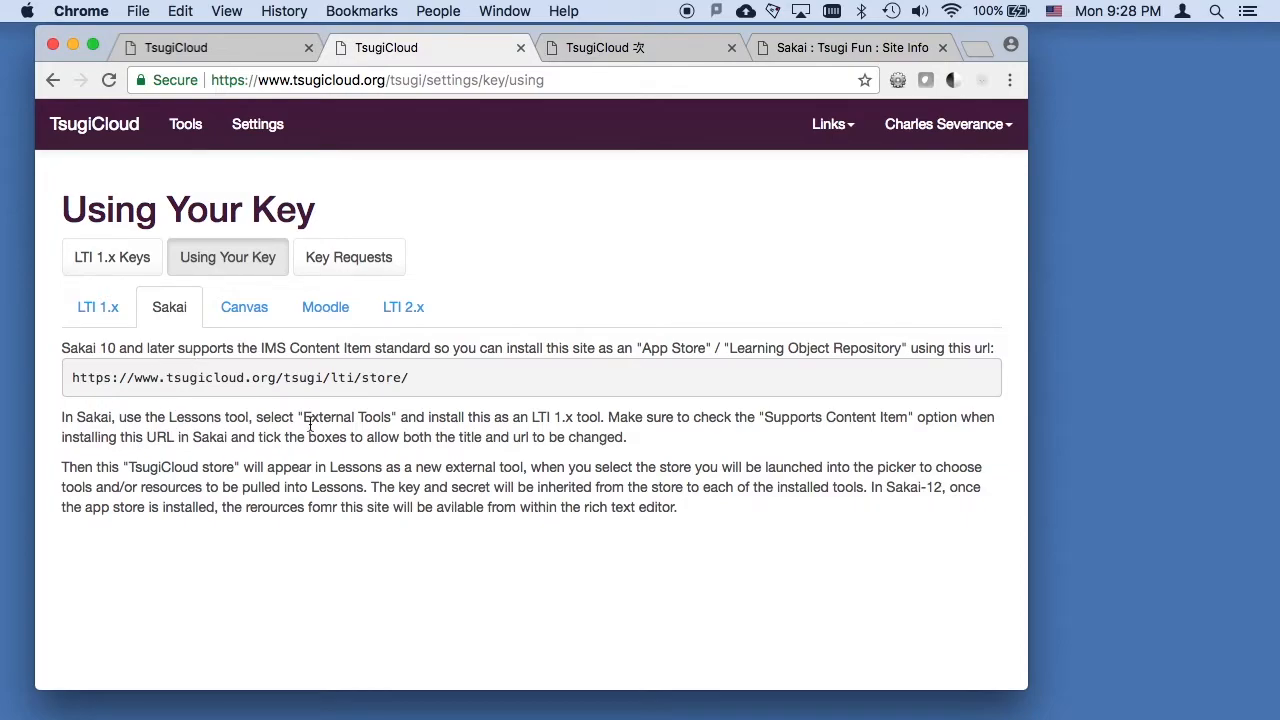
pyautogui.moveTo(740, 444)
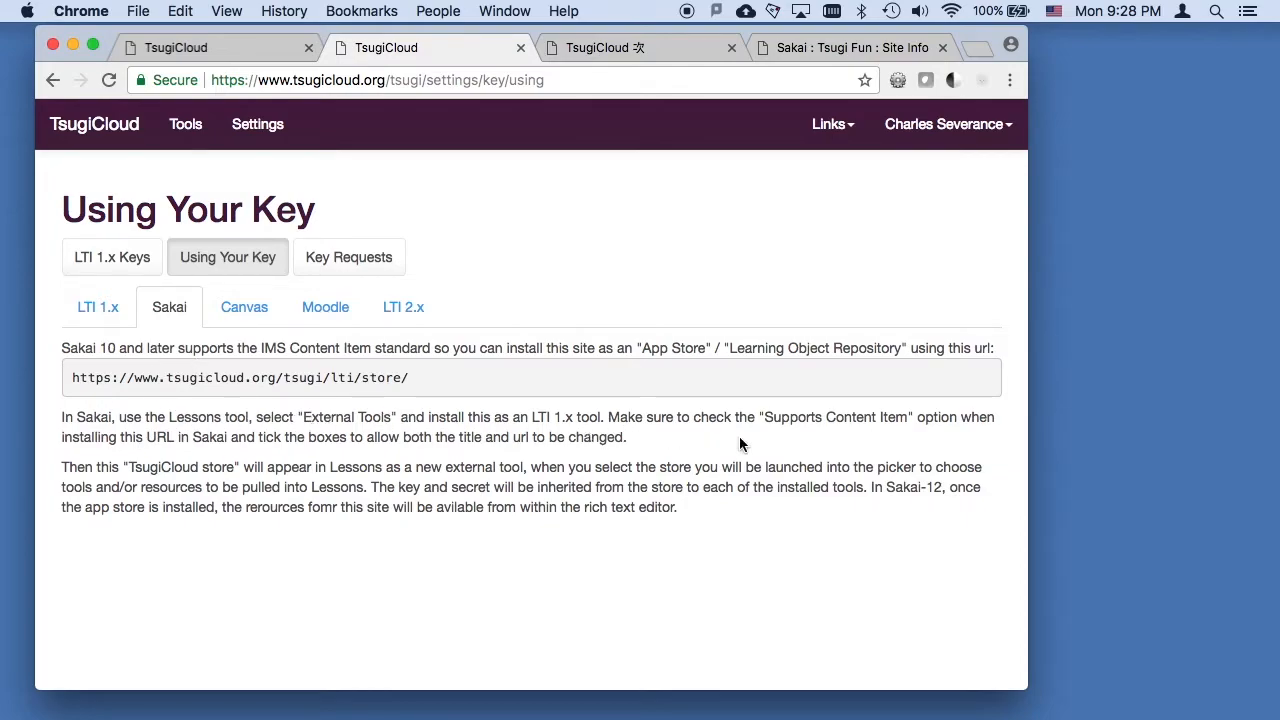
pyautogui.moveTo(907, 432)
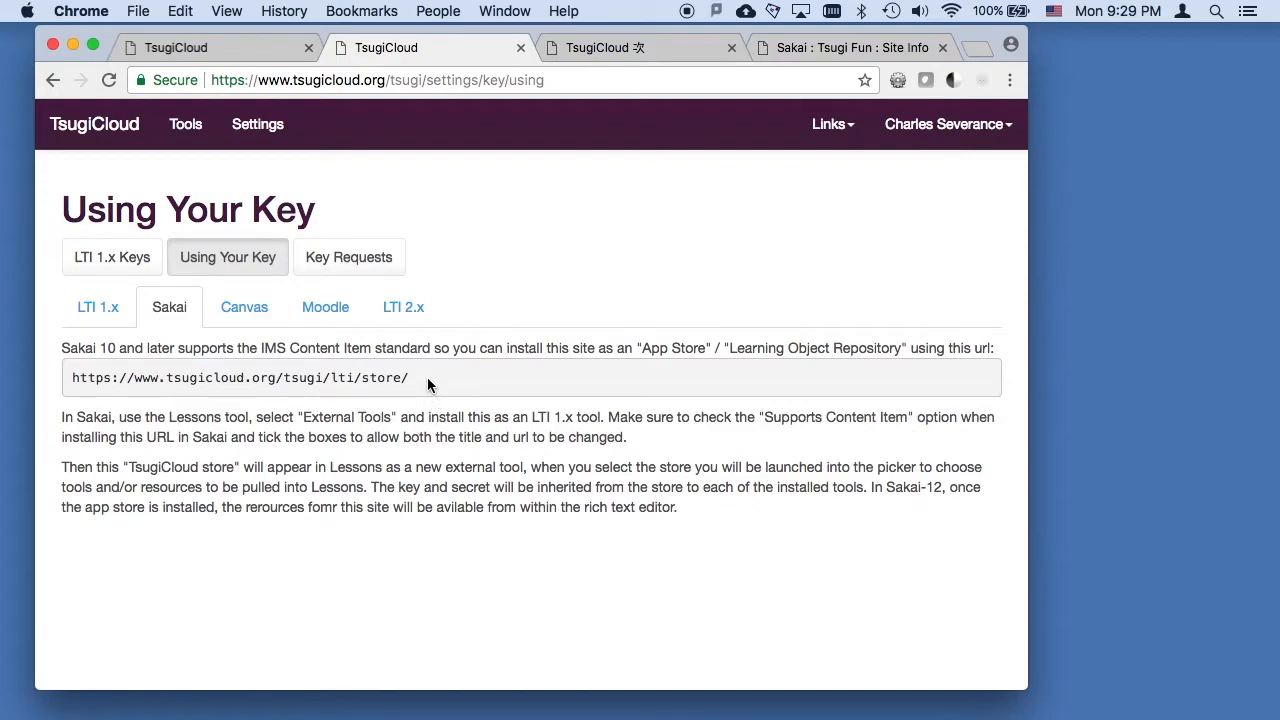
pyautogui.click(850, 47)
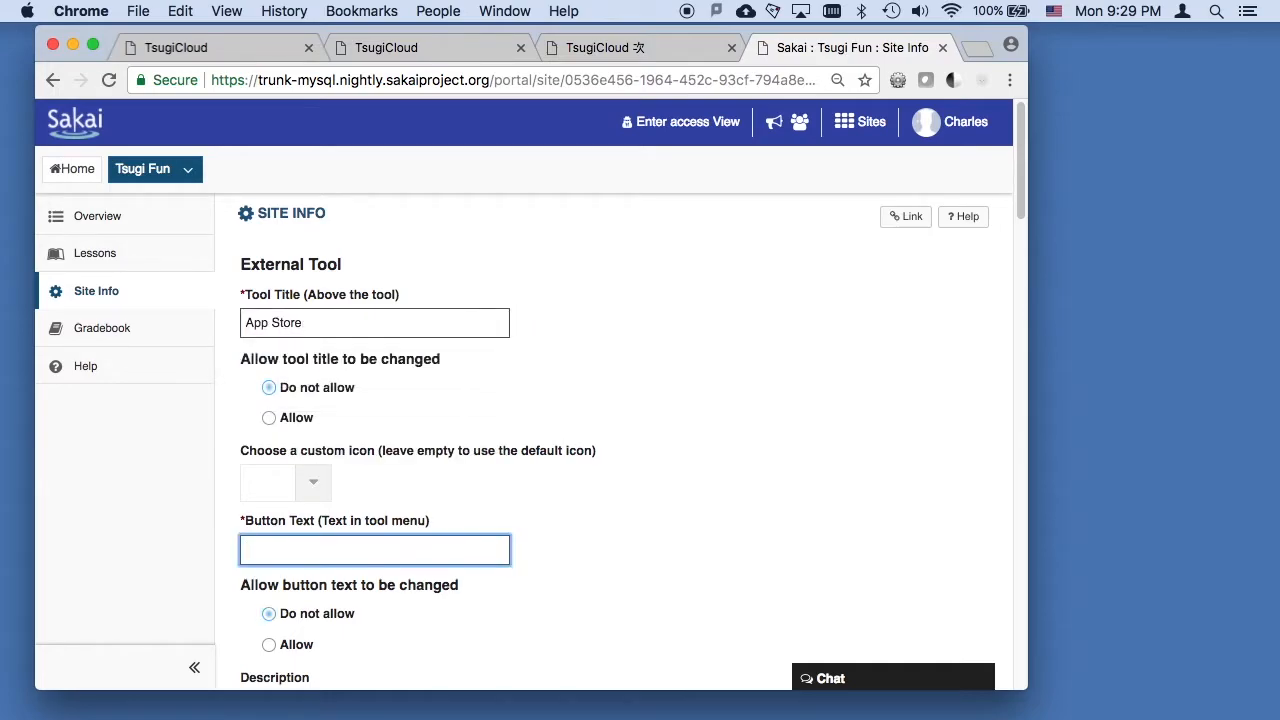
# Enter 'App Store' as button text, the TsugiCloud store launch URL and its key.
pyautogui.write('App Store')
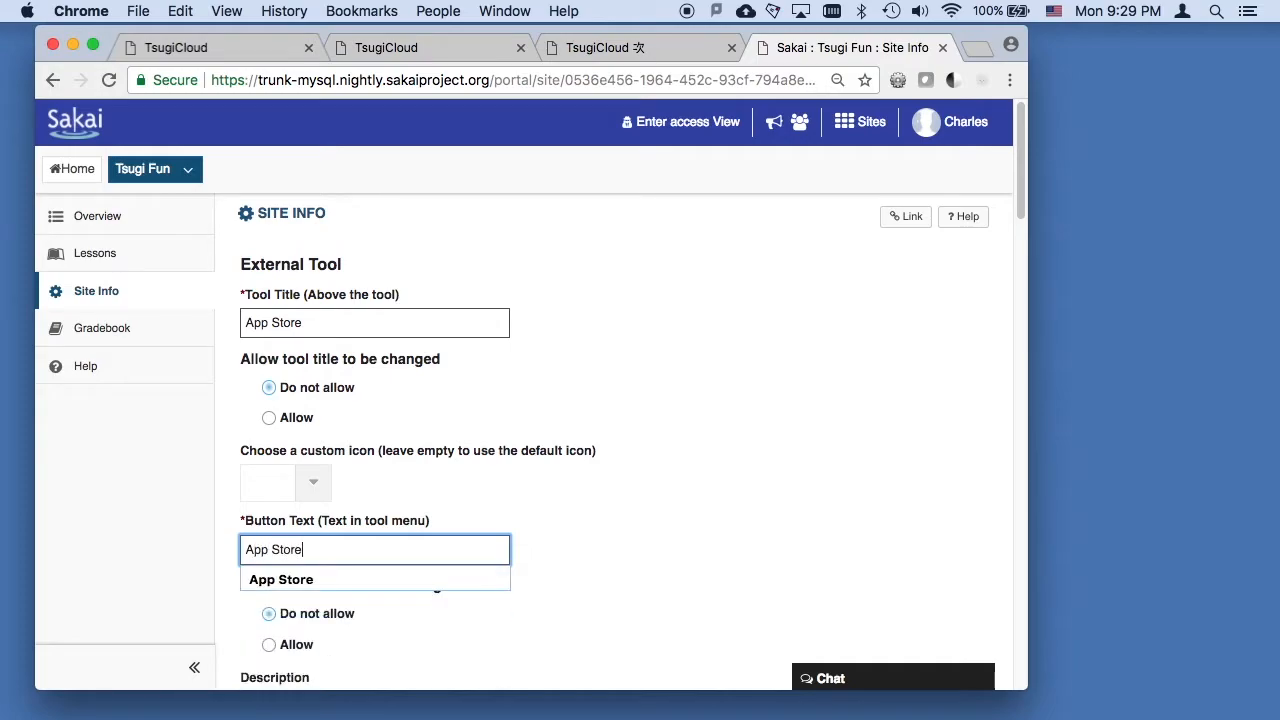
pyautogui.scroll(-3)
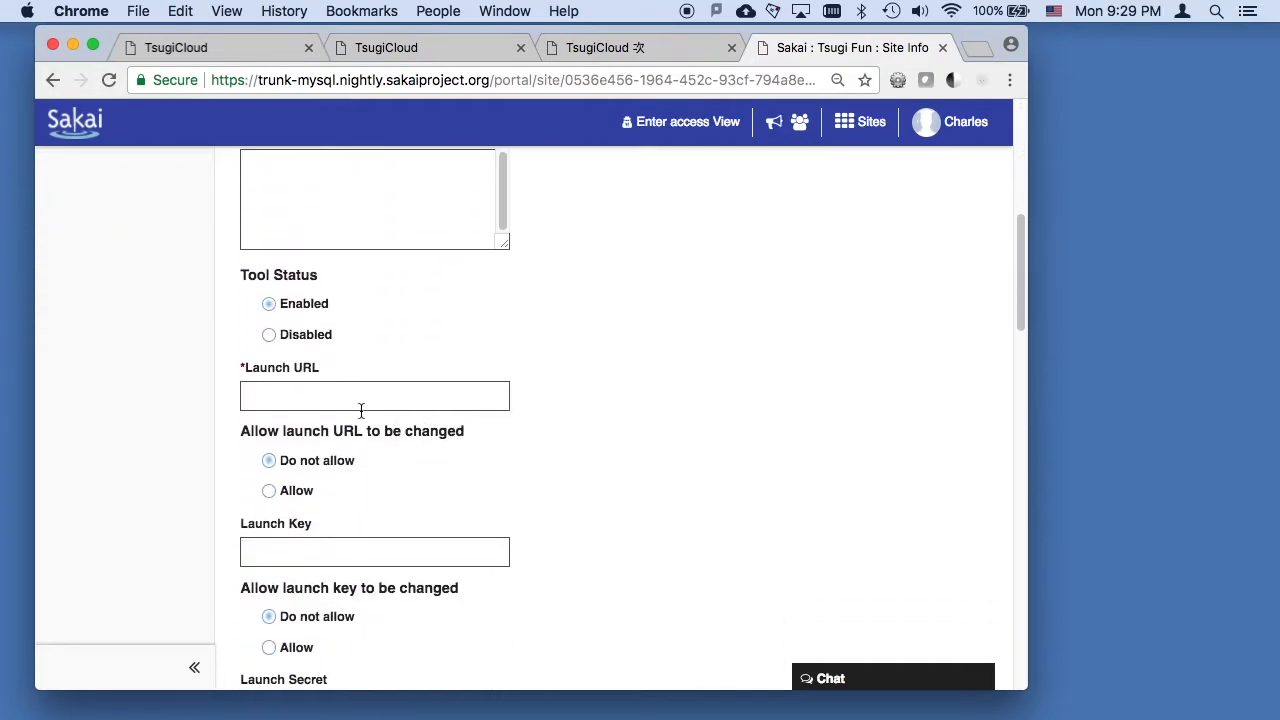
pyautogui.write('https://www.tsugicloud.org/tsugi/lti/store/')
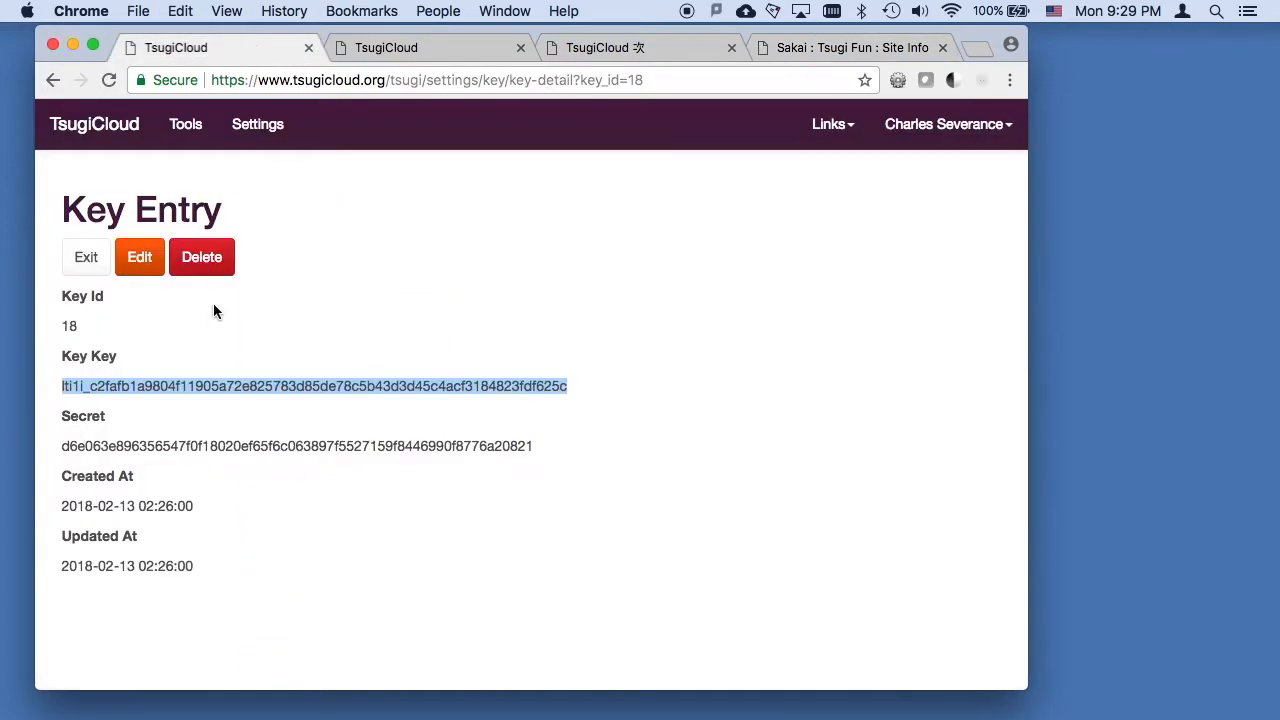
pyautogui.click(853, 47)
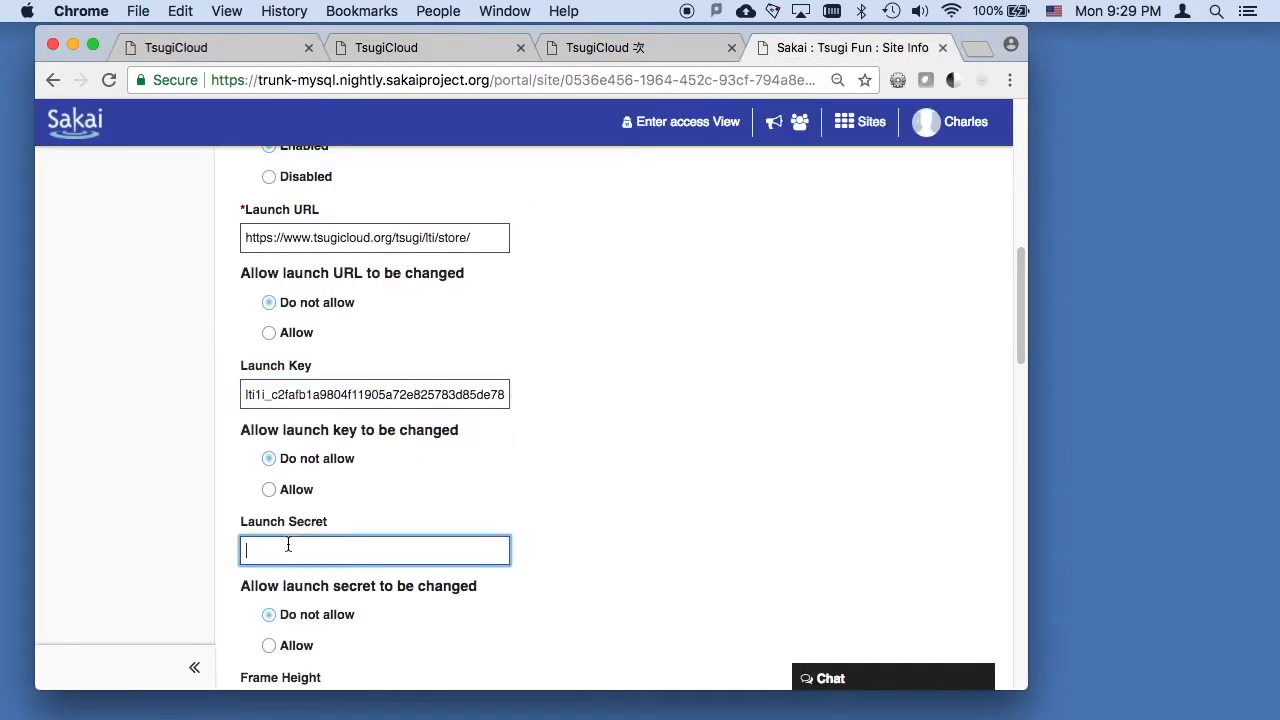
# Tick sending user names and email addresses, then dismiss the content-item notice.
pyautogui.scroll(-3)
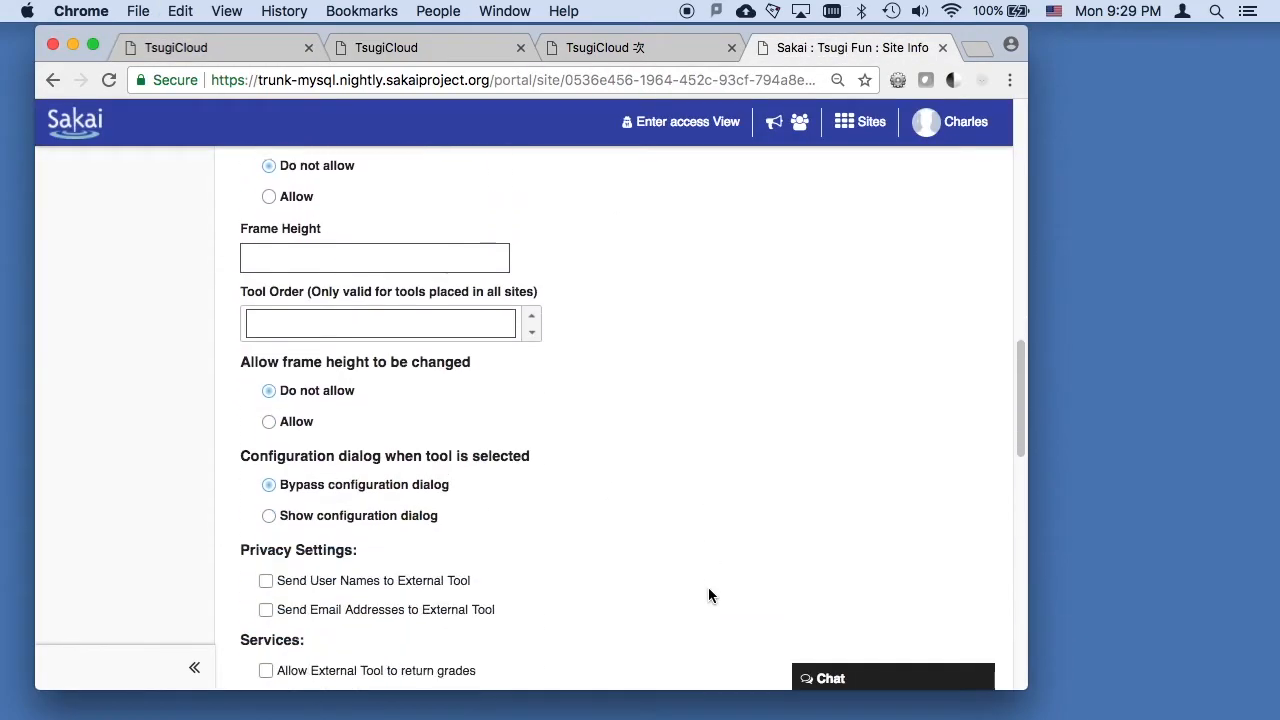
pyautogui.click(266, 259)
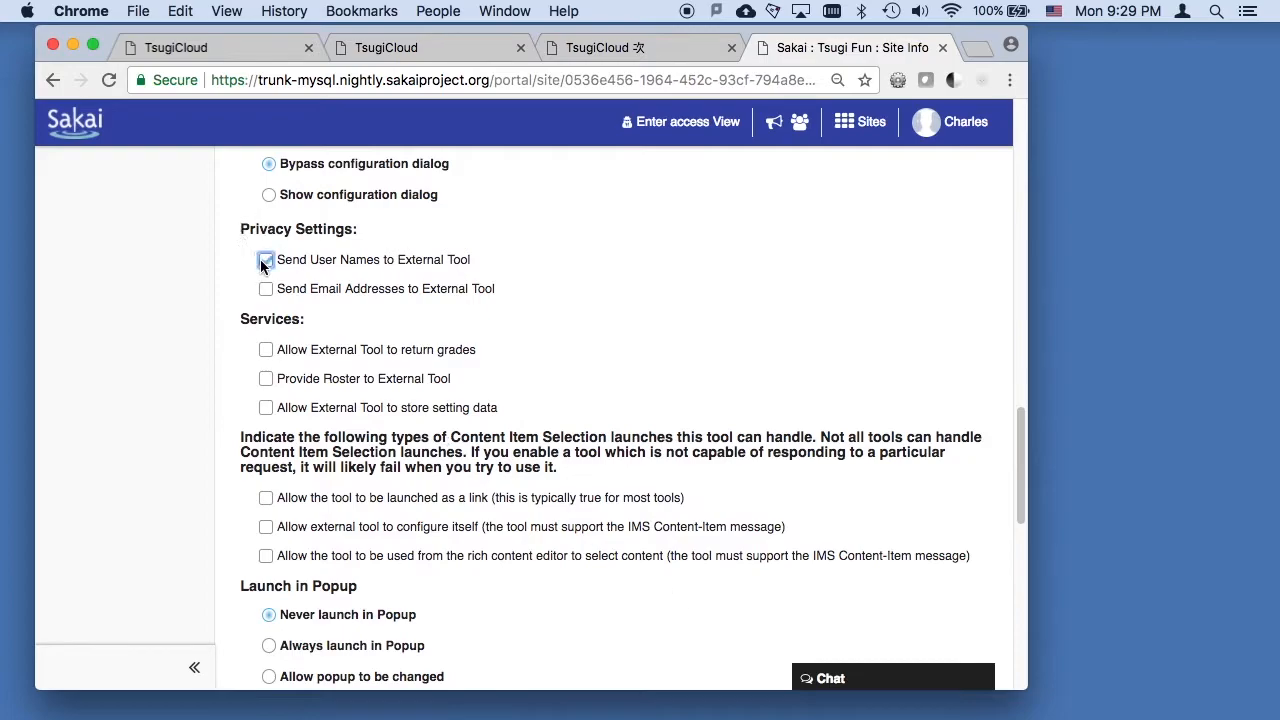
pyautogui.click(266, 378)
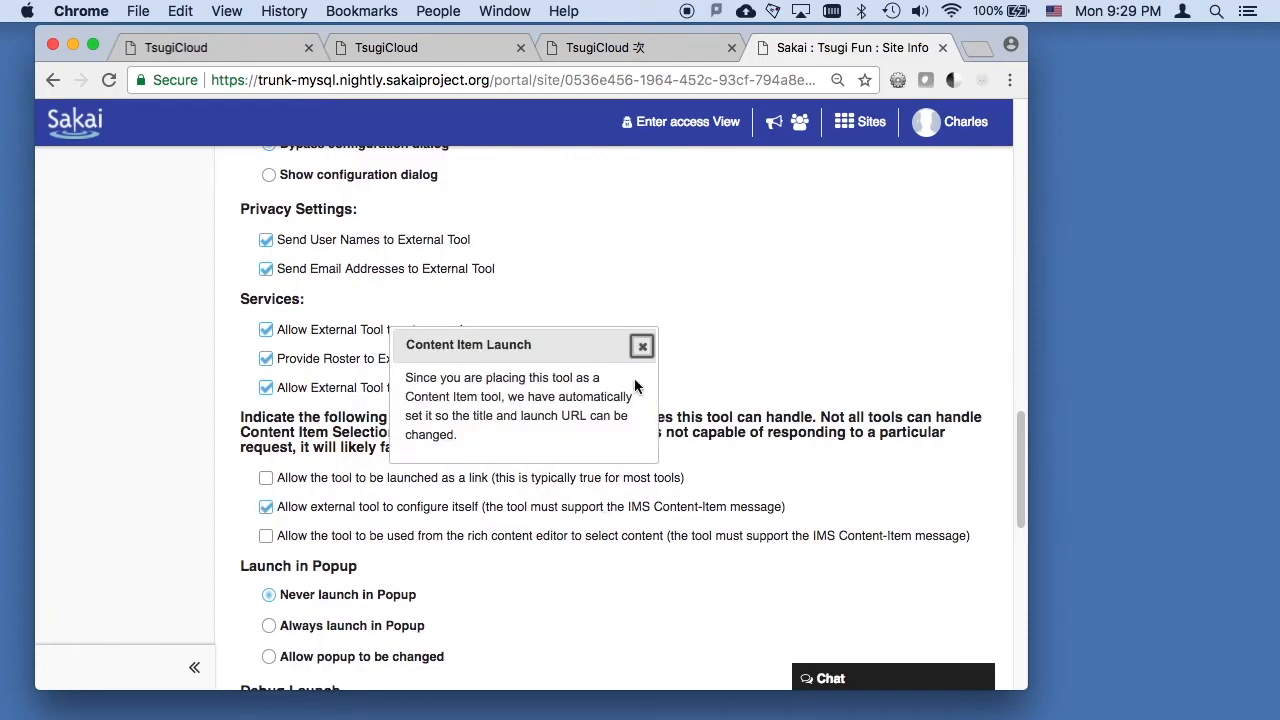
pyautogui.click(430, 47)
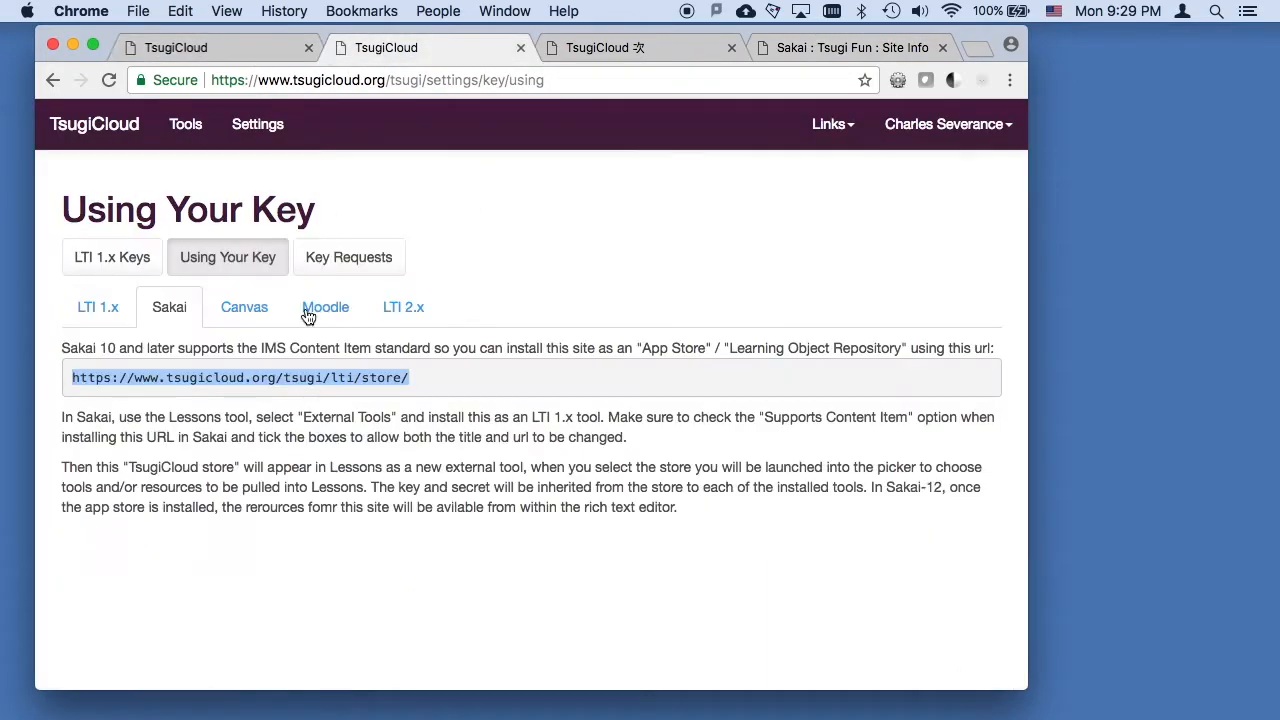
pyautogui.moveTo(260, 343)
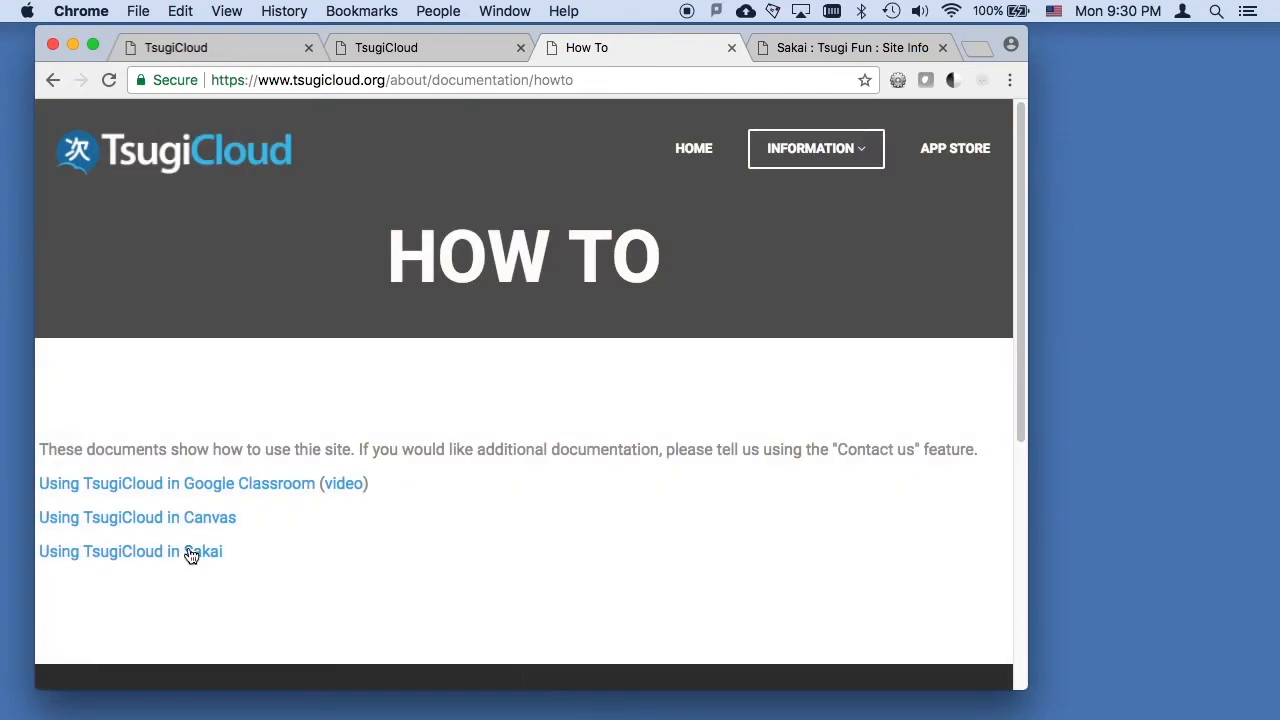
# Open the 'Using TsugiCloud in Sakai' guide and select the key's secret to copy.
pyautogui.click(130, 551)
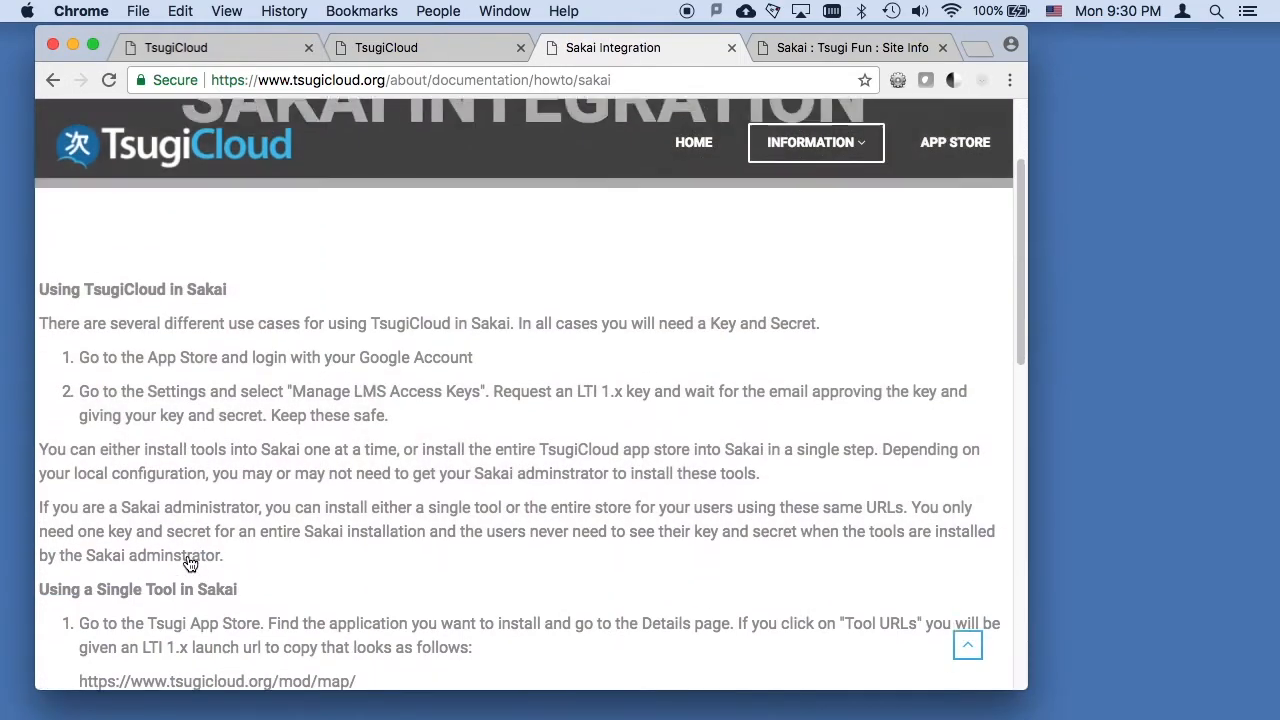
pyautogui.scroll(-3)
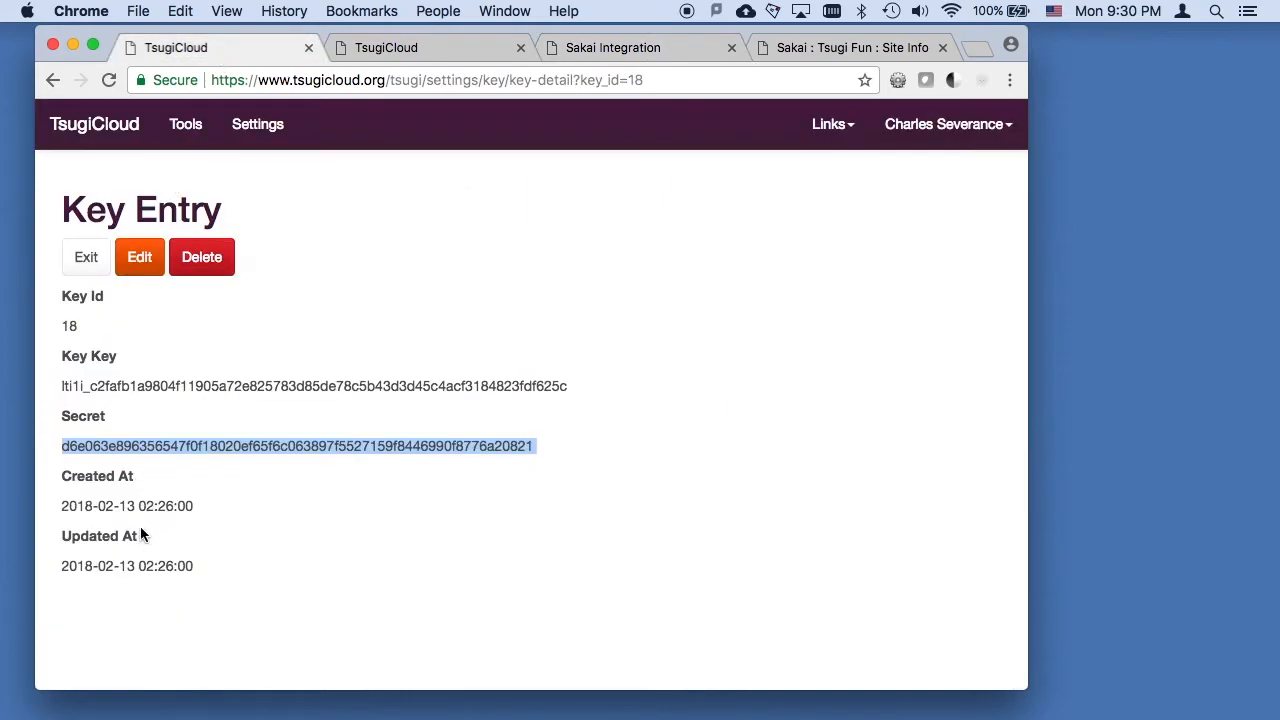
pyautogui.click(852, 47)
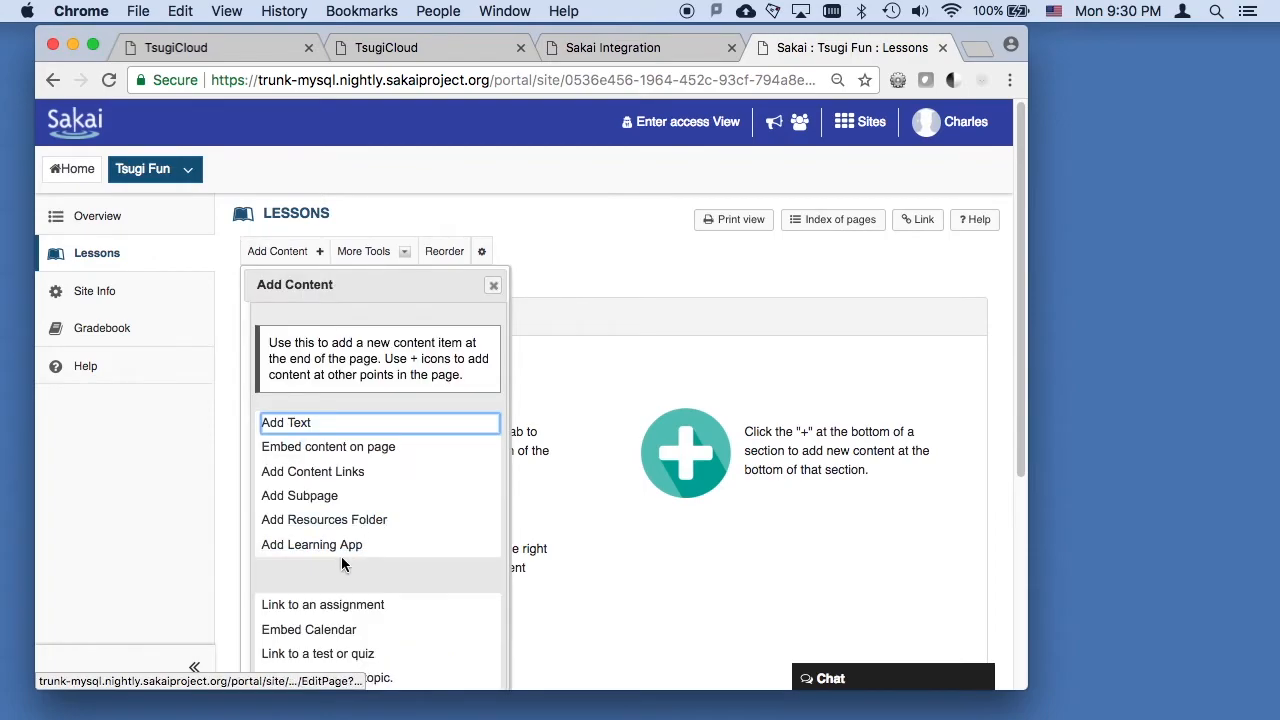
pyautogui.moveTo(311, 544)
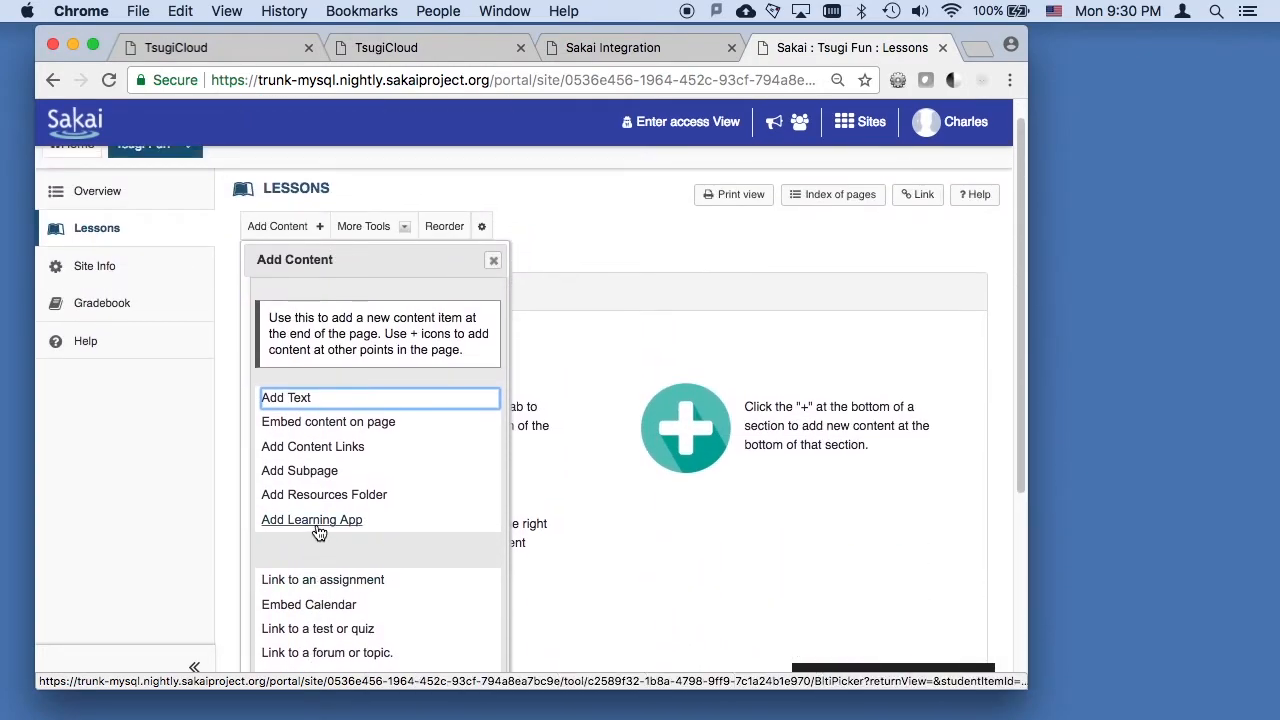
# Add a learning app to Tsugi Fun Lessons and install Course Map from the App Store.
pyautogui.click(311, 519)
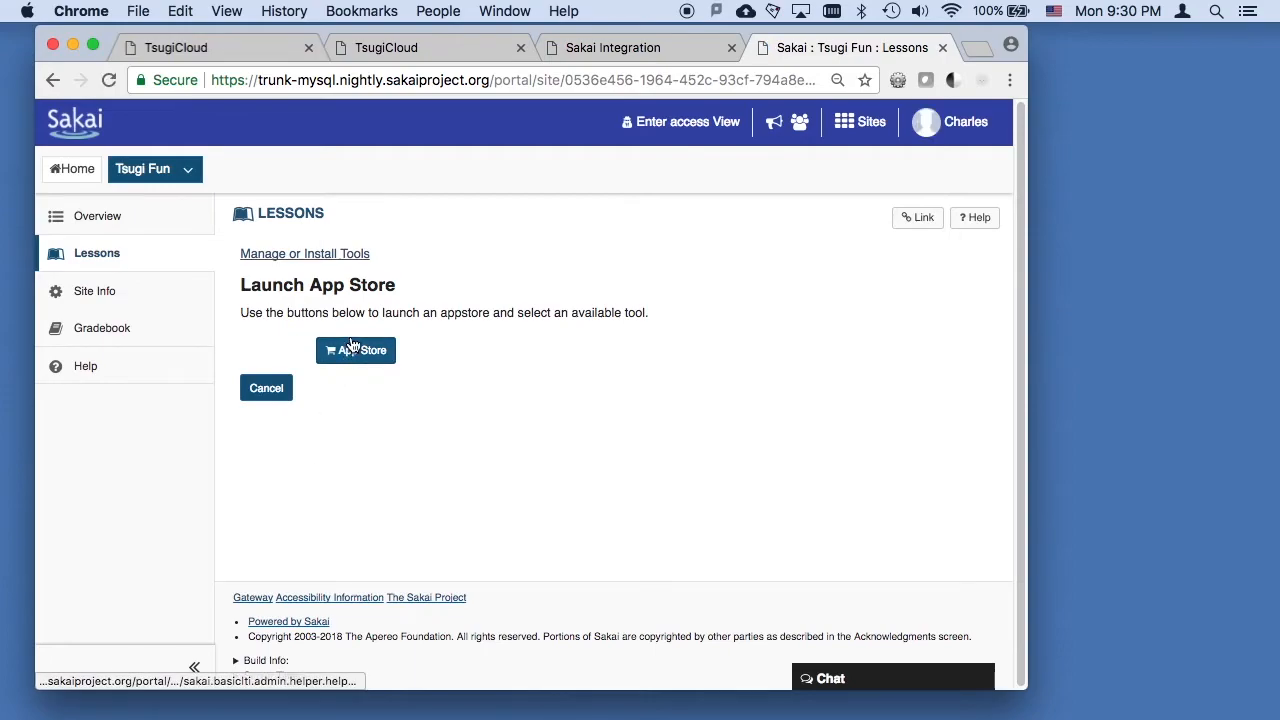
pyautogui.click(356, 350)
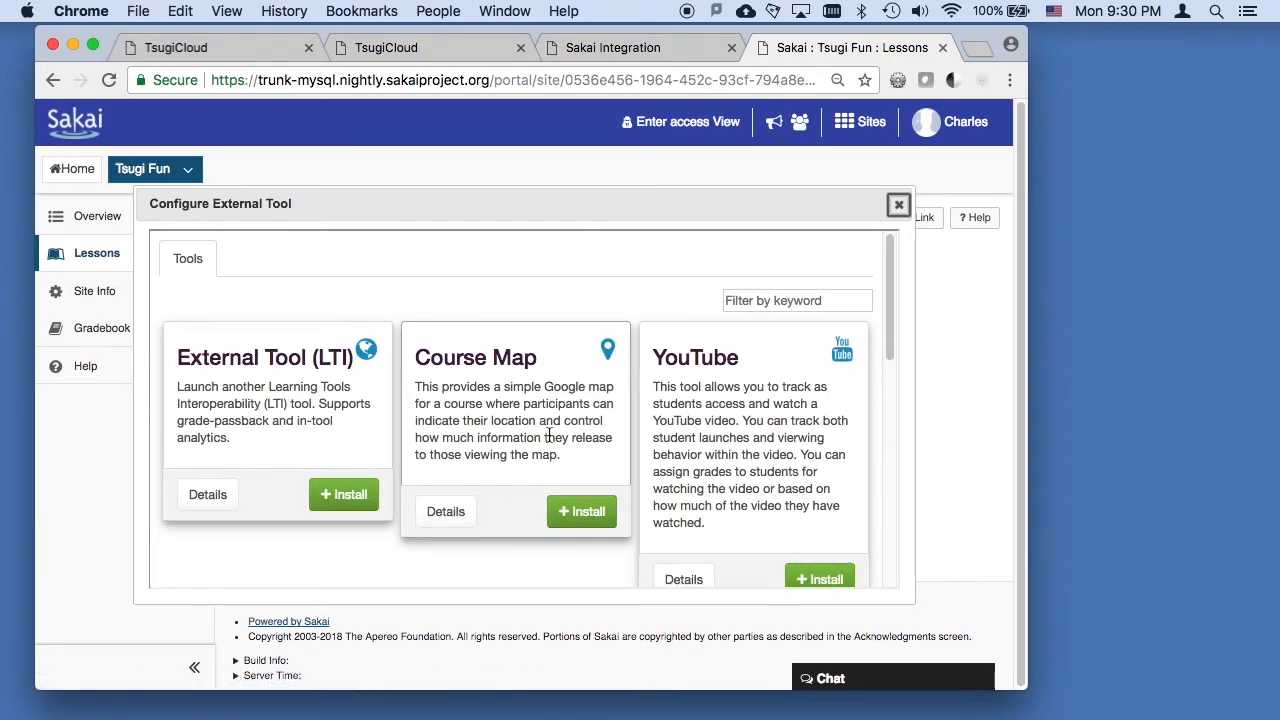
pyautogui.click(581, 511)
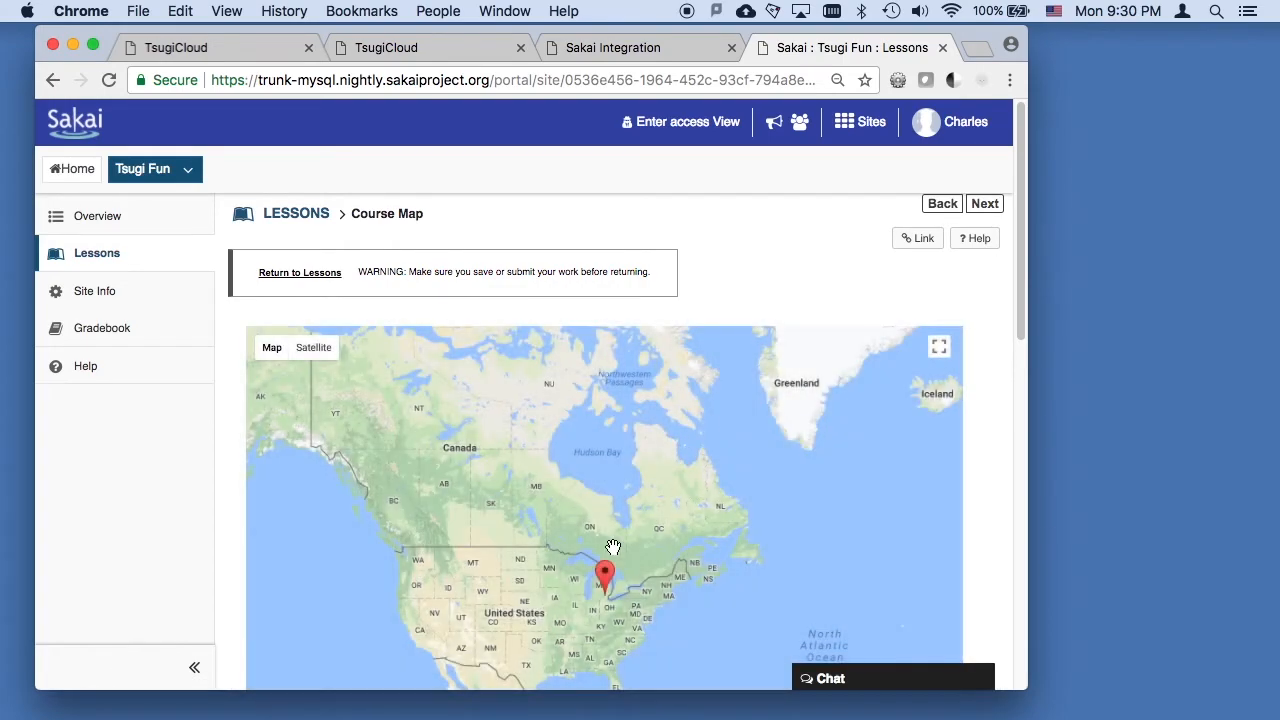
pyautogui.click(300, 272)
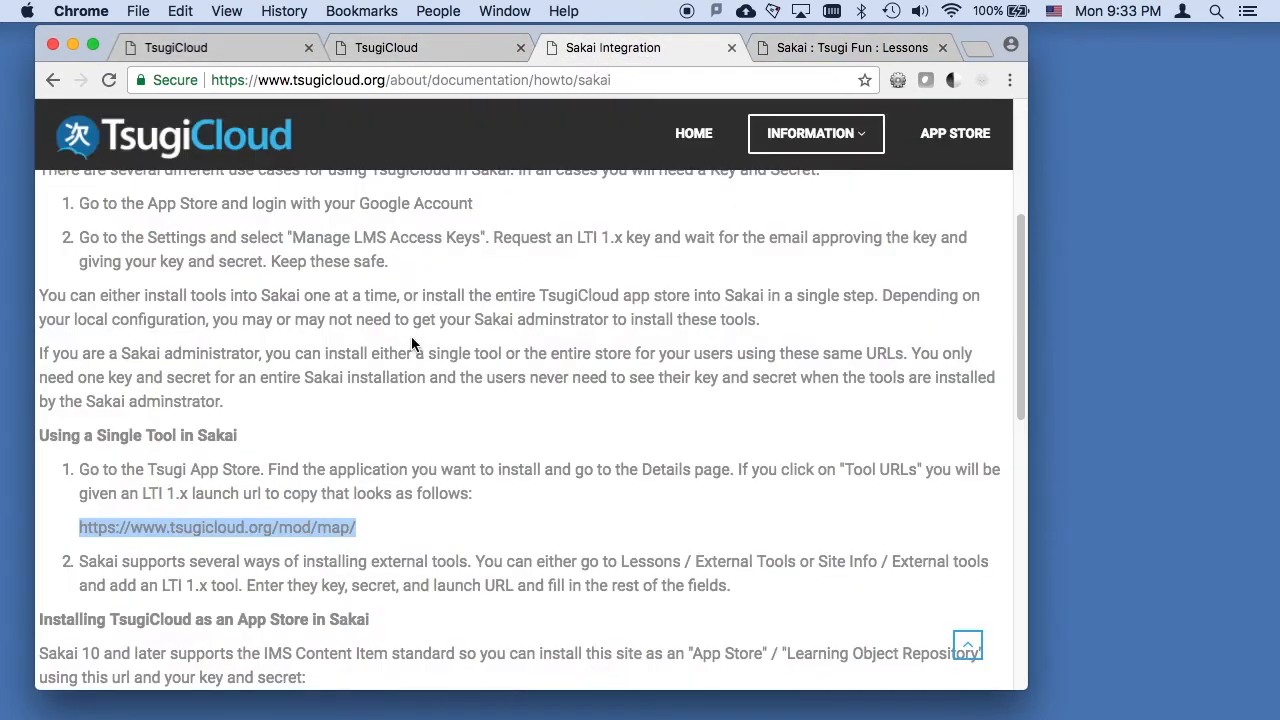
# Scroll the Sakai Integration guide back up to its introduction.
pyautogui.scroll(3)
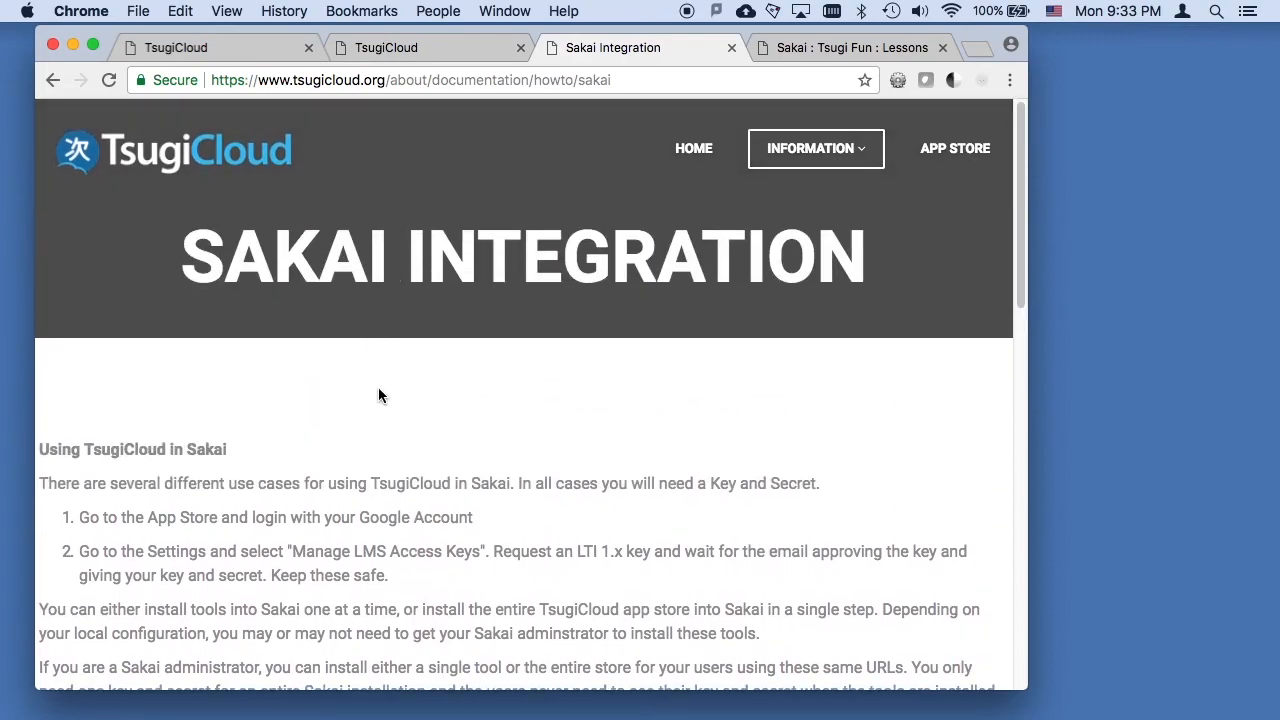